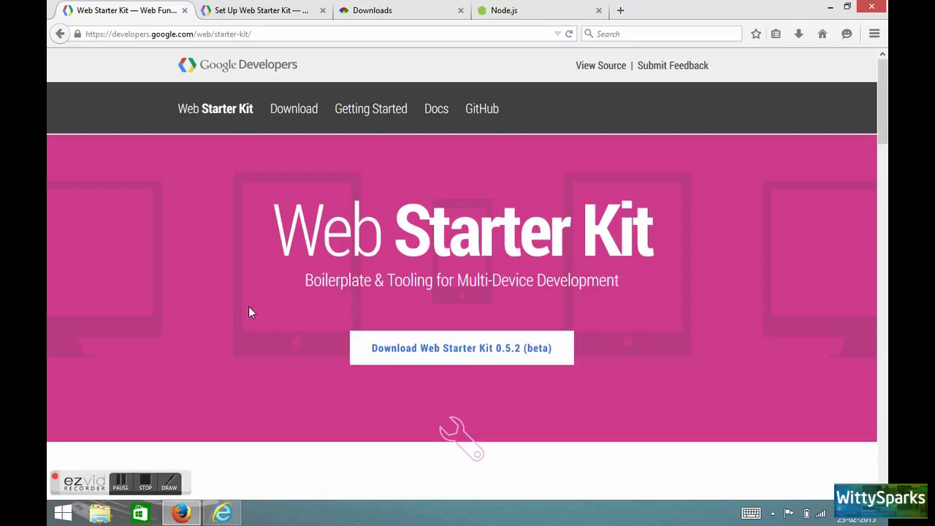
mouse_move(241, 275)
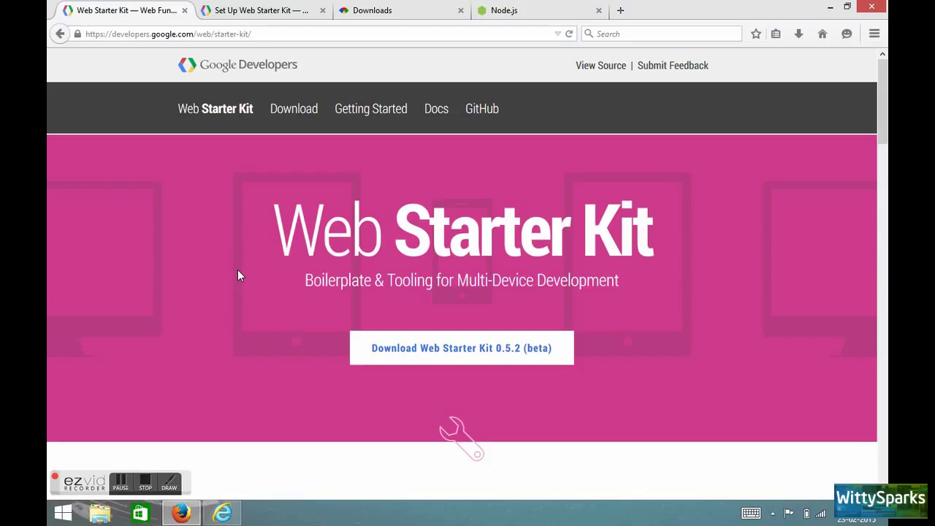
mouse_move(467, 303)
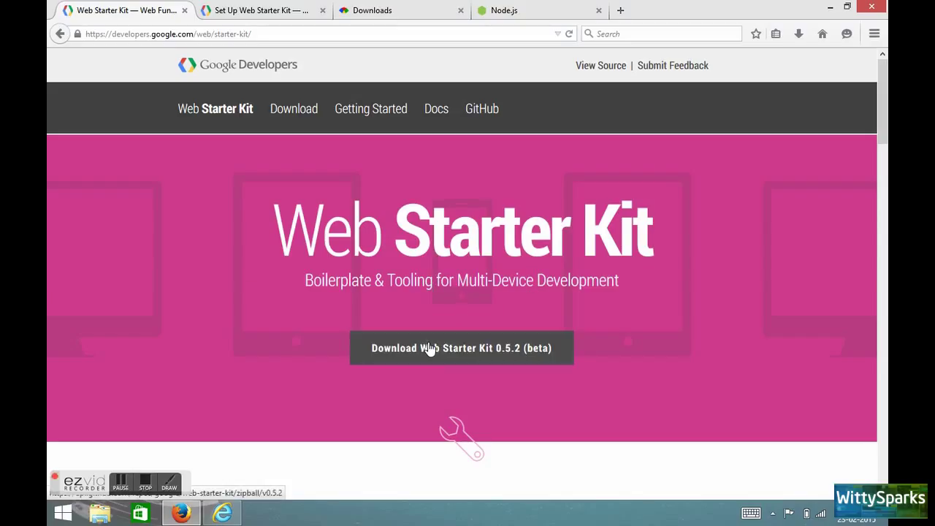
Save the Web Starter Kit 0.5.2 (beta) zip file from Firefox's download dialog
left_click(461, 348)
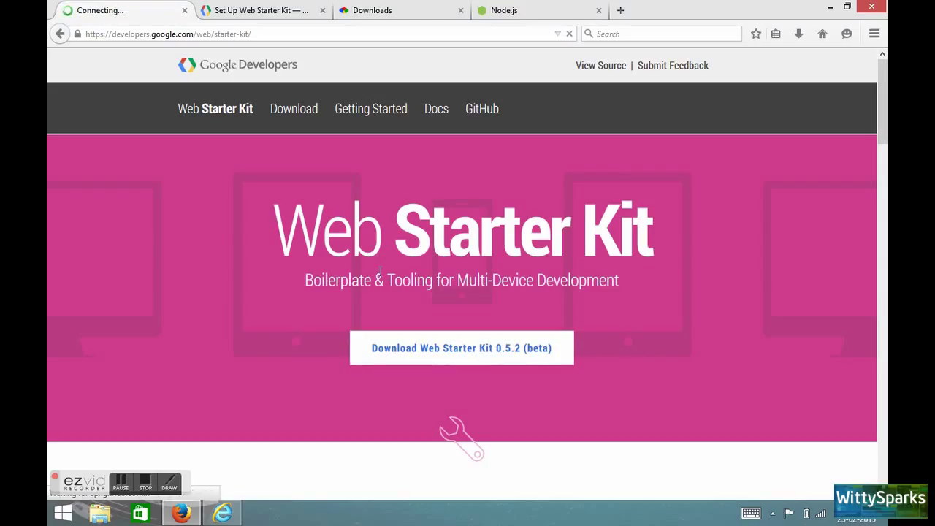
left_click(461, 347)
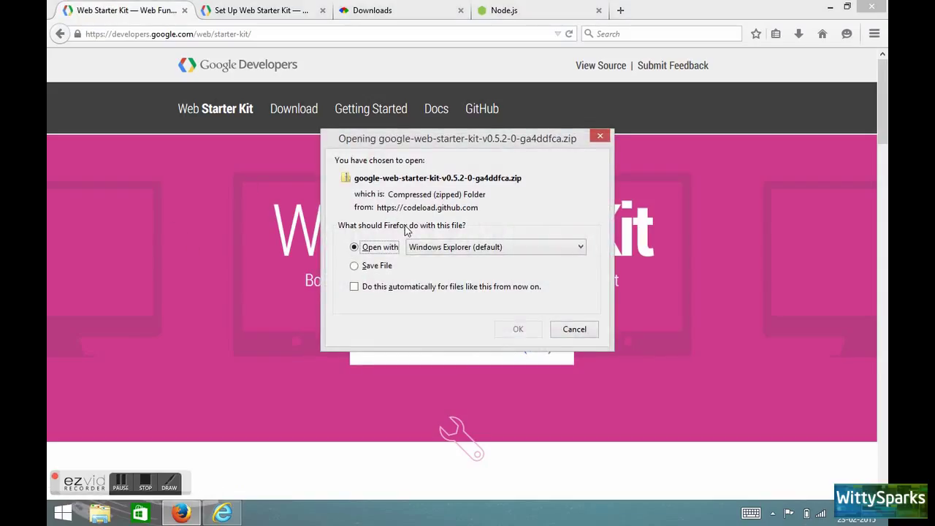
left_click(354, 265)
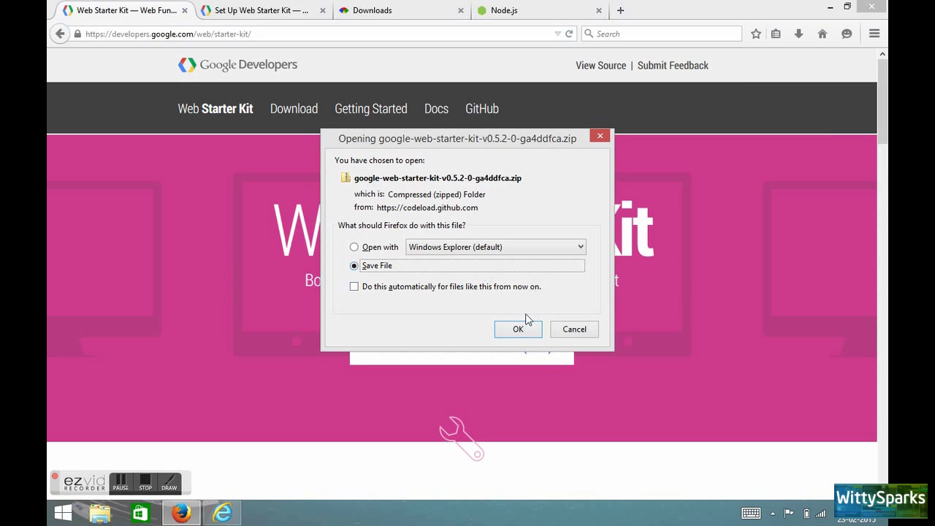
left_click(517, 328)
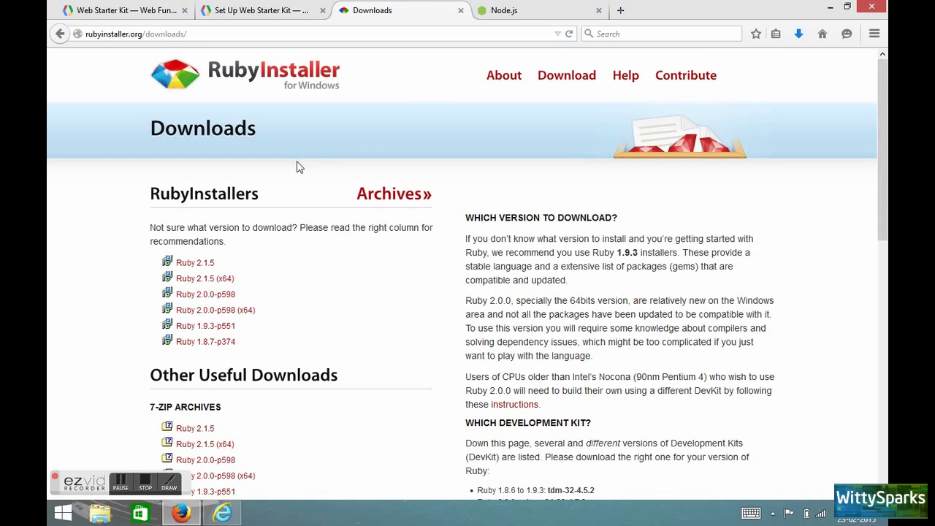
mouse_move(237, 293)
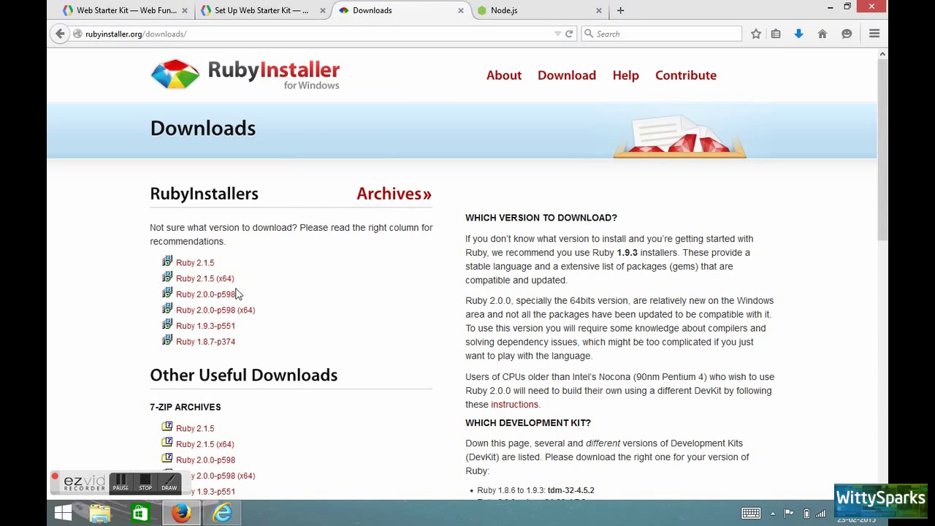
Save the Ruby 2.0.0-p598 installer file from the RubyInstallers list
left_click(205, 293)
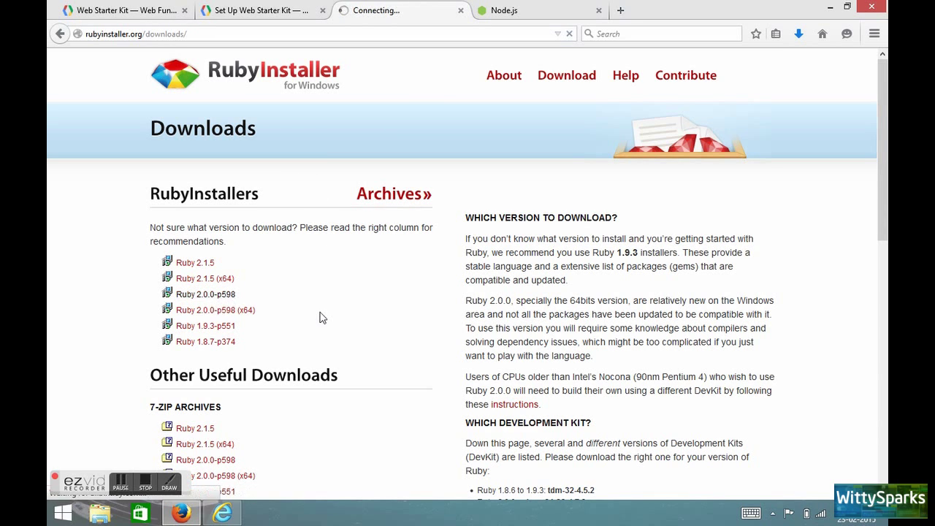
left_click(205, 294)
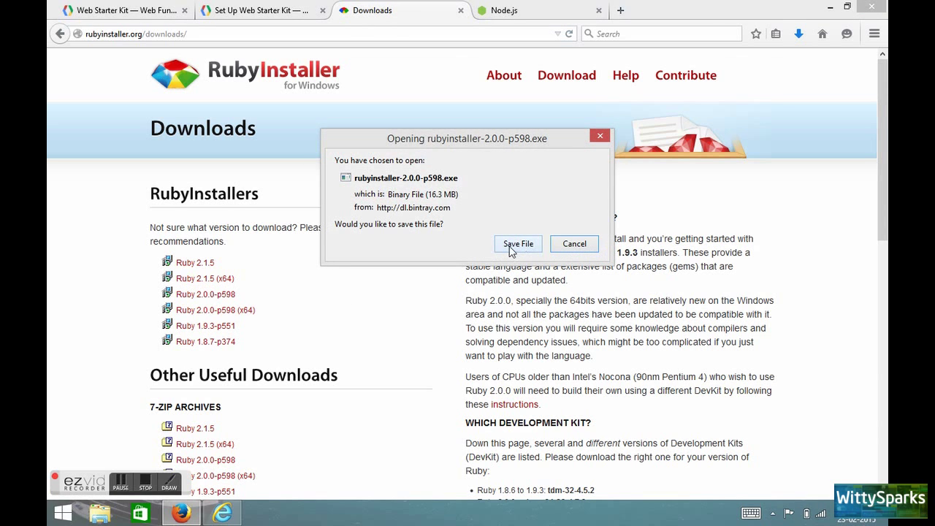
left_click(517, 243)
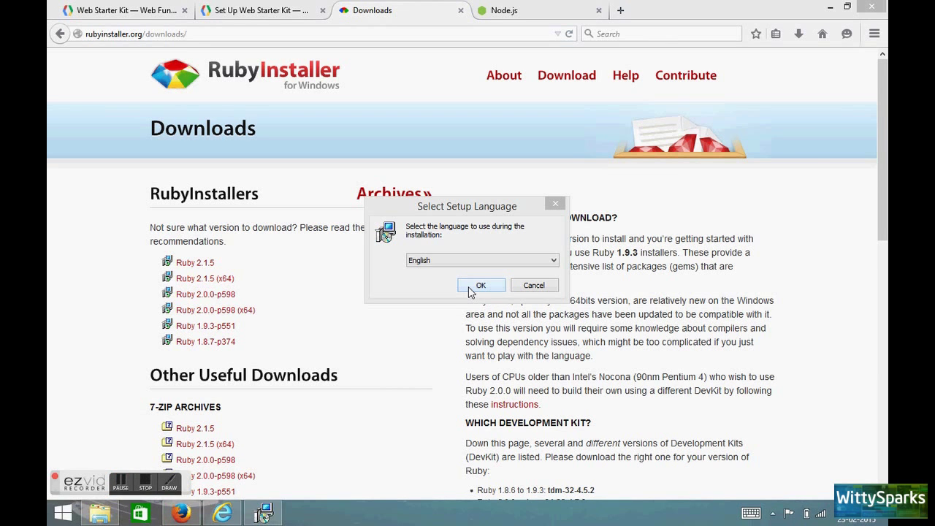
Install Ruby in English with the license accepted and executables added to PATH
left_click(481, 285)
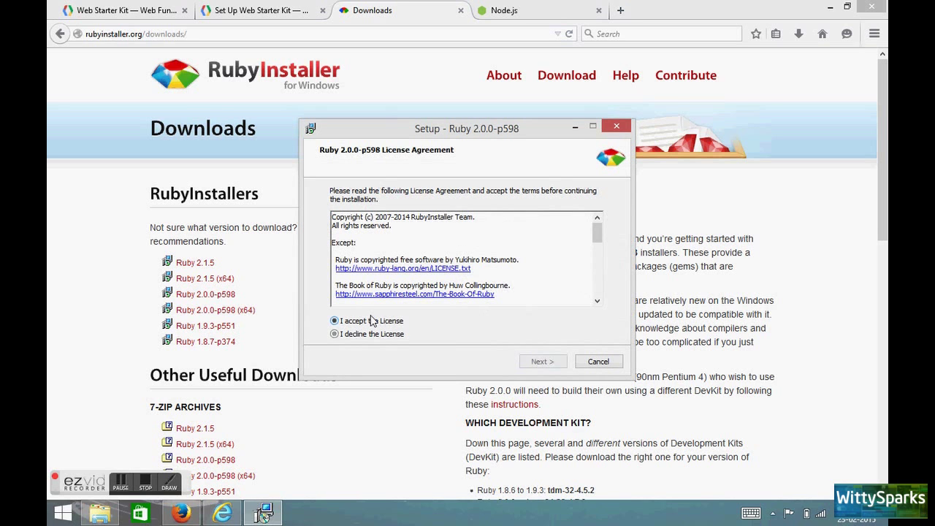
left_click(542, 361)
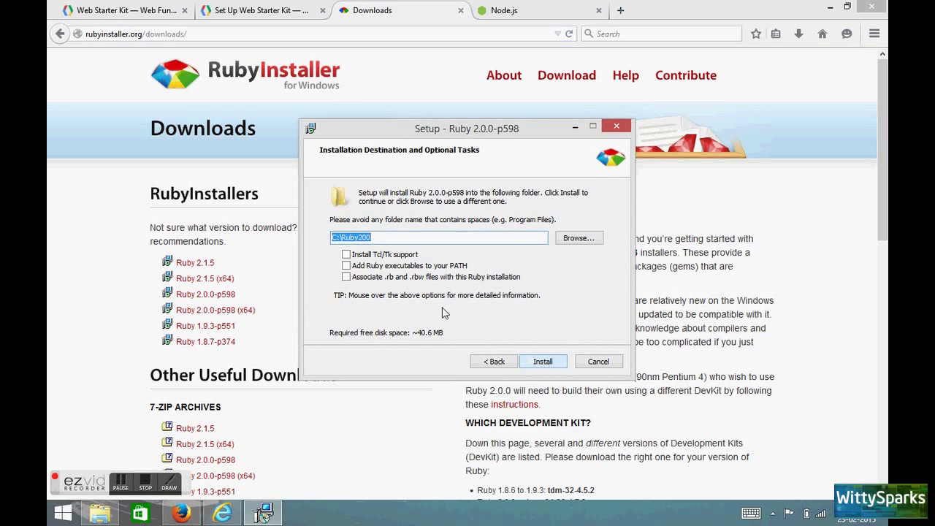
left_click(346, 265)
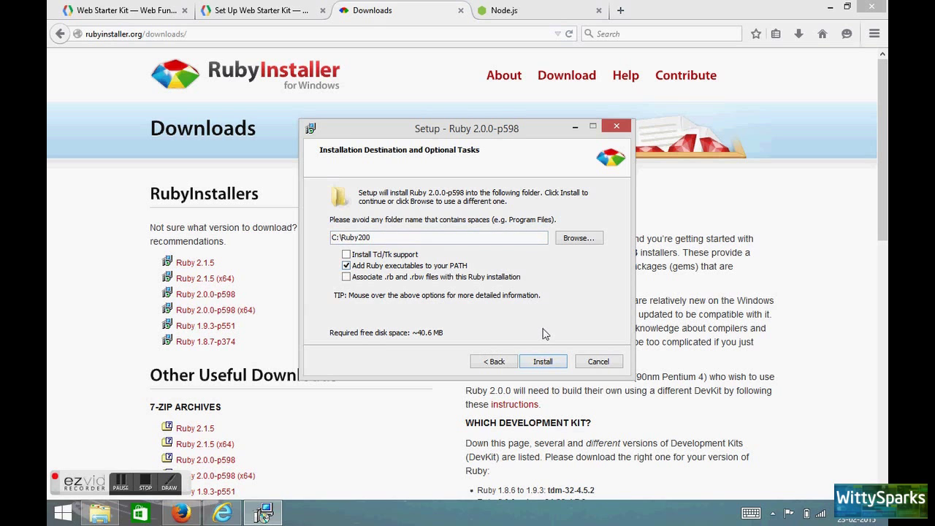
left_click(543, 361)
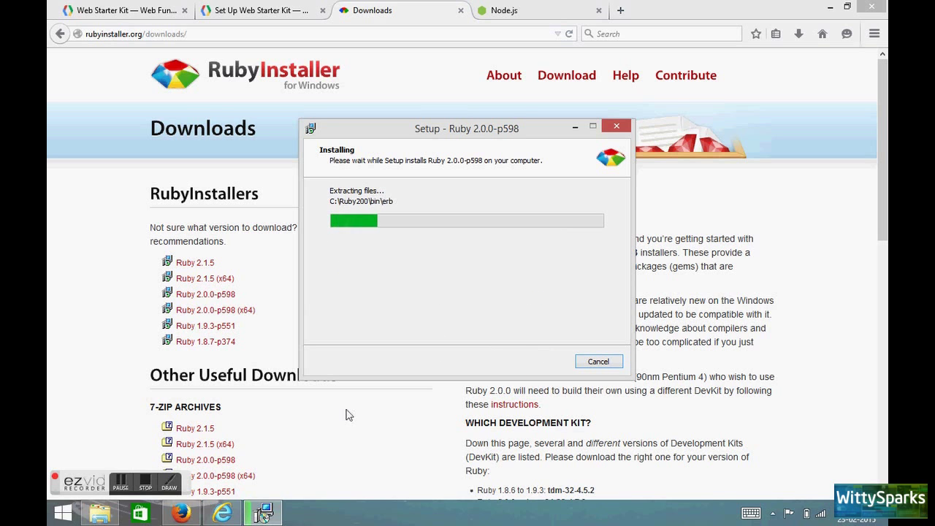
mouse_move(262, 466)
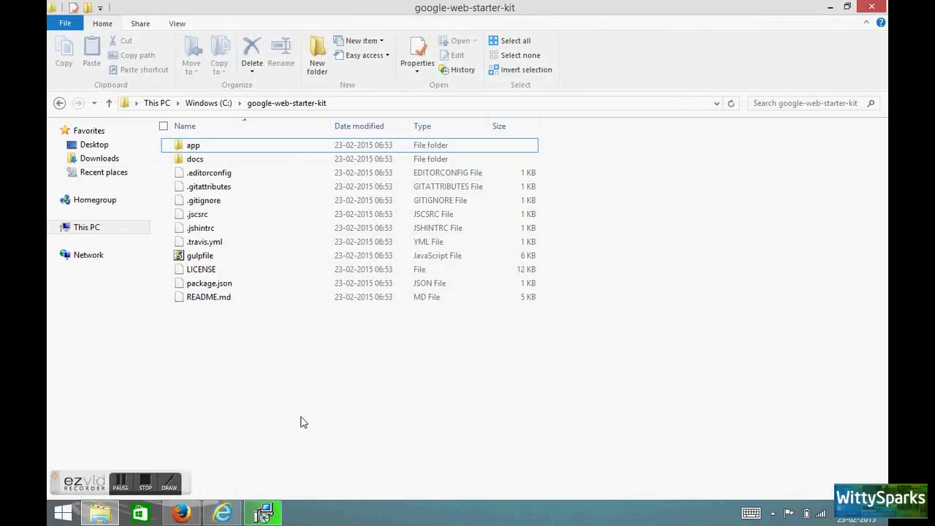
mouse_move(471, 334)
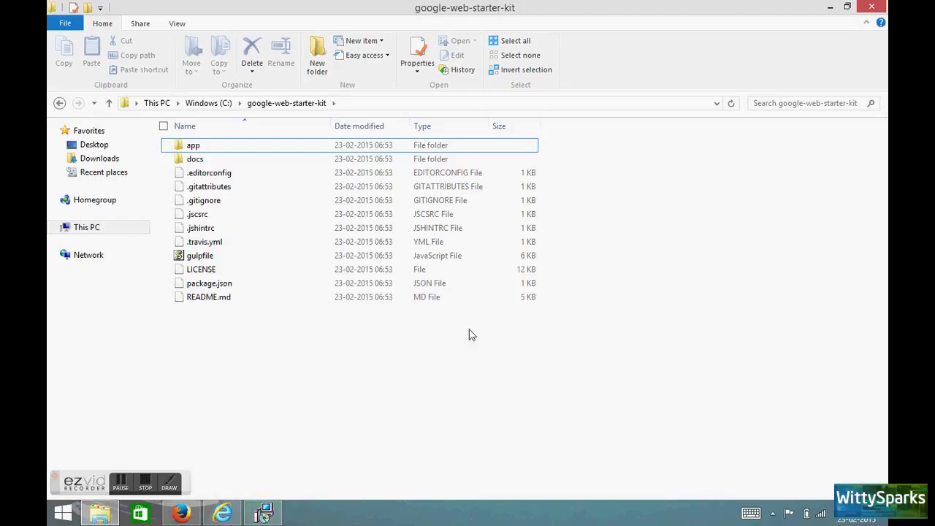
mouse_move(329, 367)
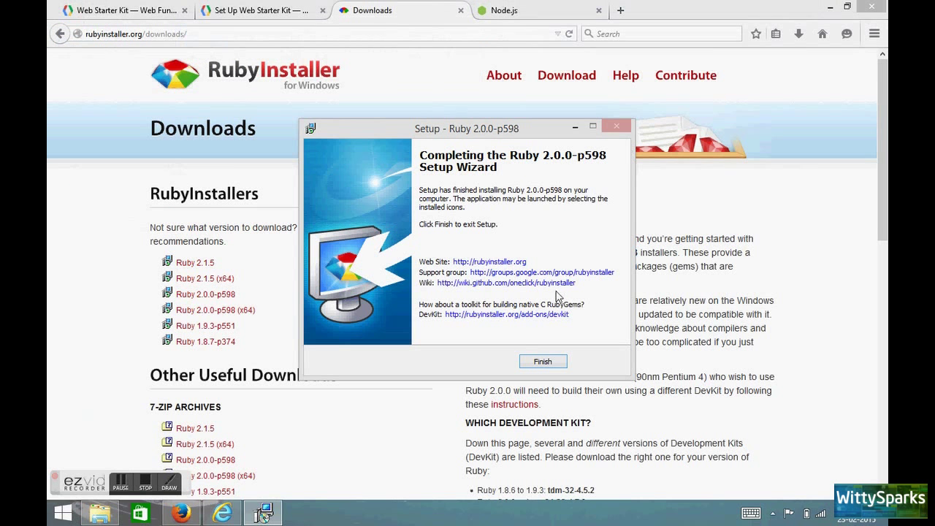
Click Finish on the 'Completing the Ruby 2.0.0-p598 Setup Wizard' page
left_click(543, 361)
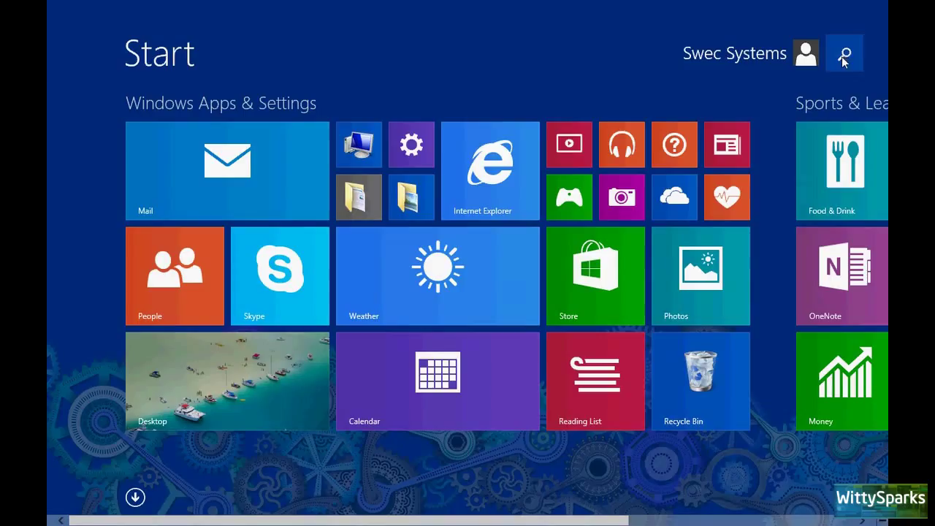
mouse_move(865, 39)
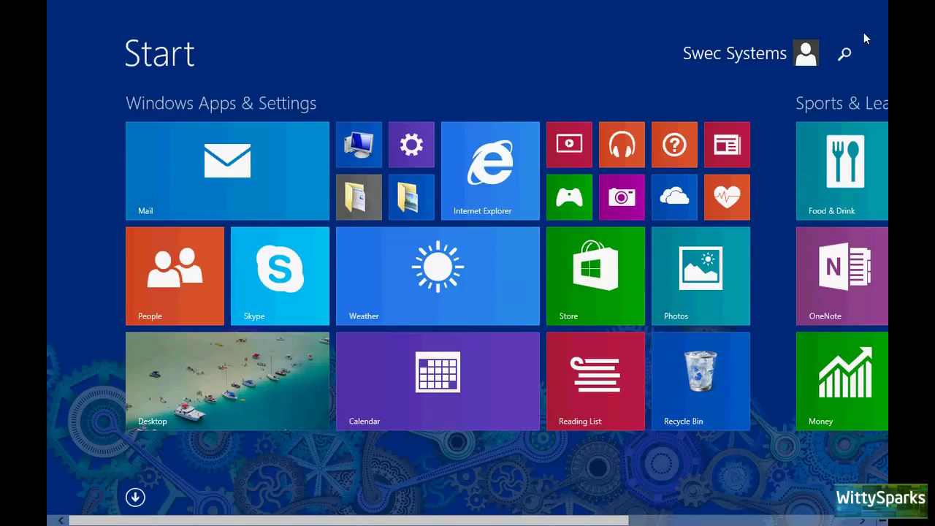
Search the Start screen for 'run' to reach the Run dialog
left_click(844, 53)
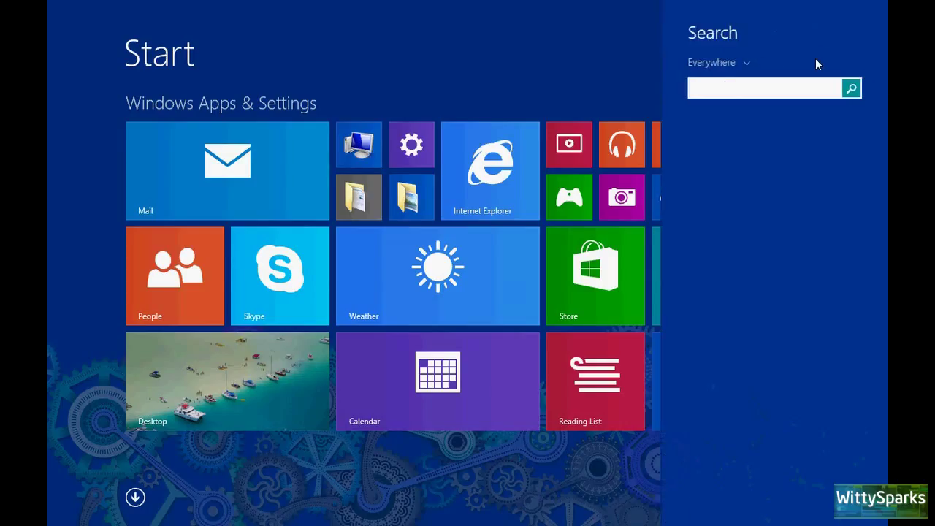
type("run")
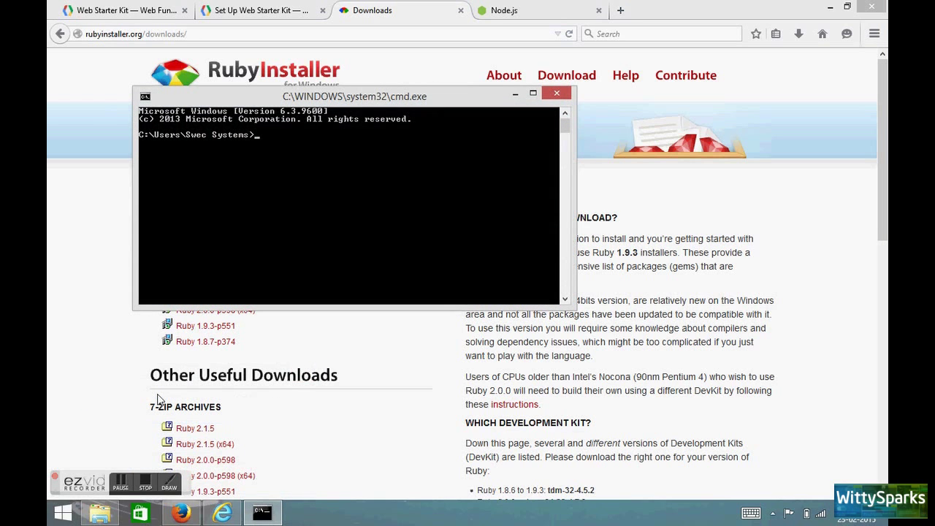
Change to C:\Ruby200 and run ruby -v, showing Ruby 2.0.0p598
type("cd..")
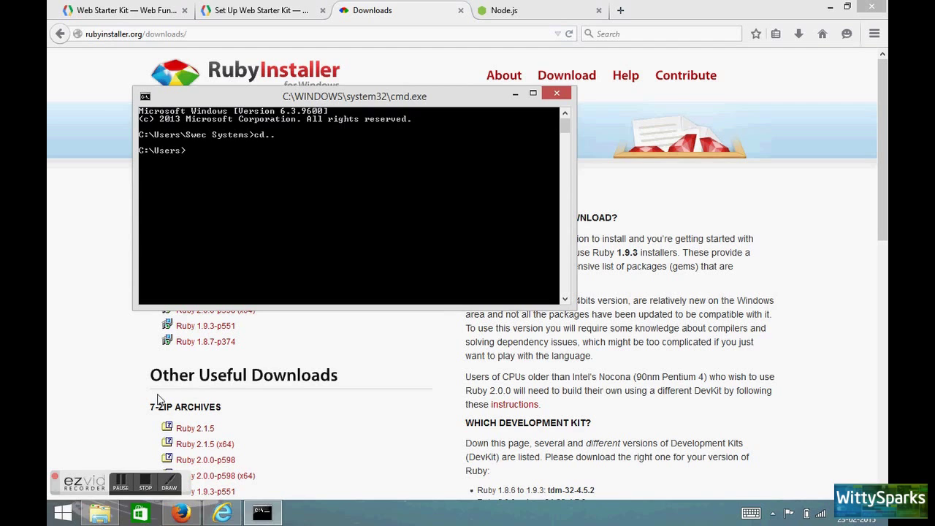
type("cd..")
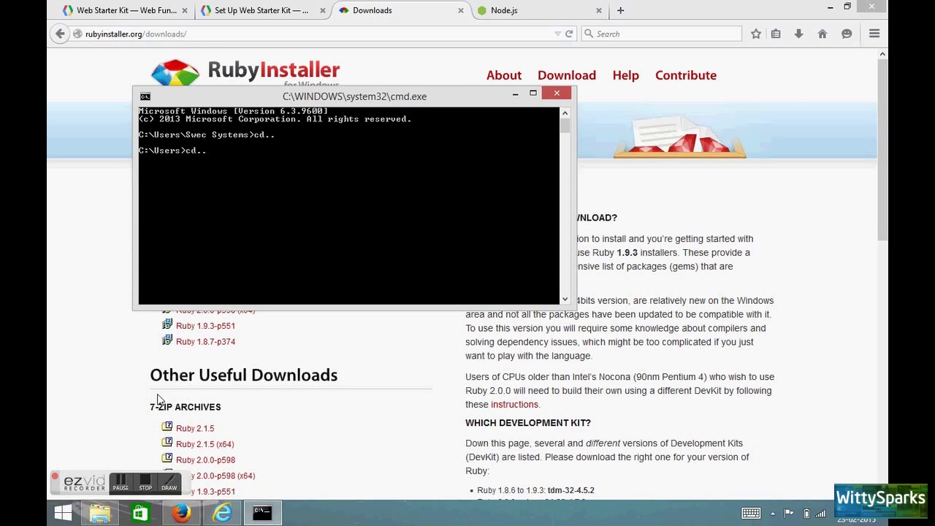
type("cd r")
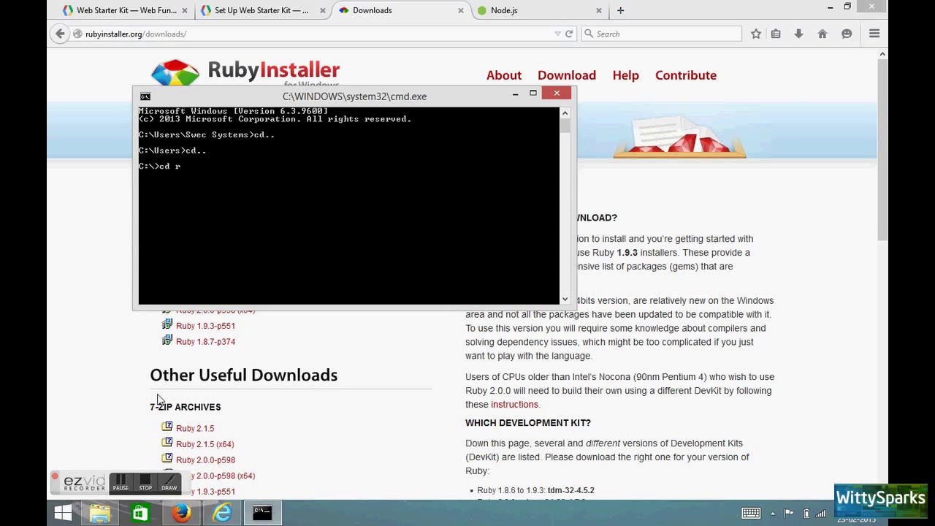
type("uby200")
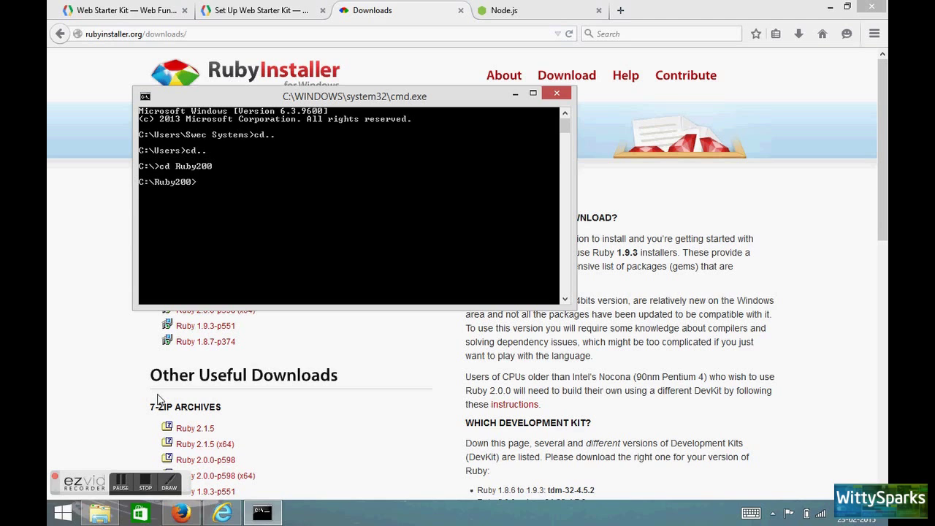
type("ruby -v")
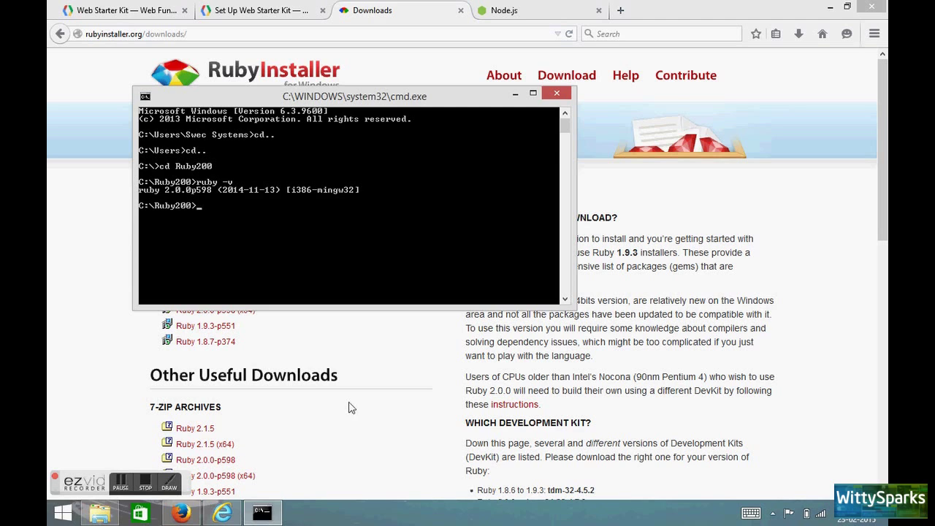
mouse_move(230, 236)
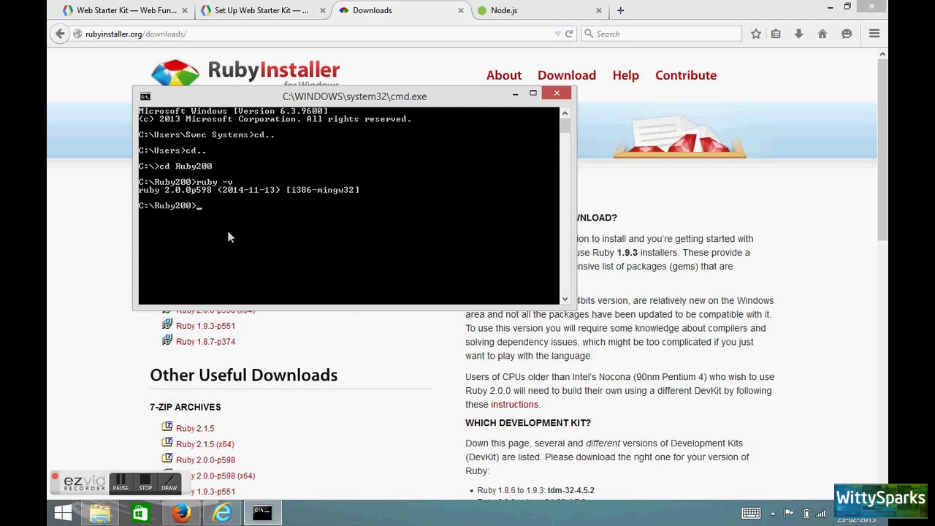
mouse_move(242, 245)
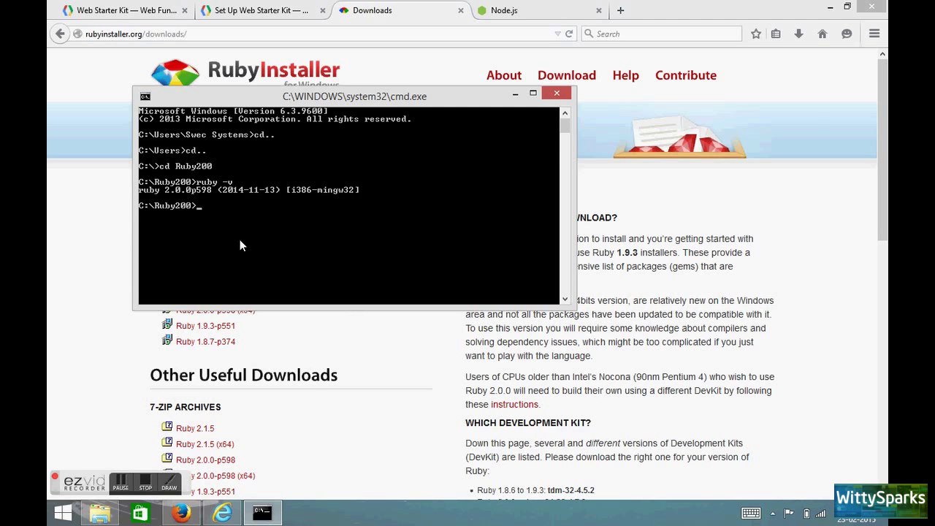
mouse_move(129, 453)
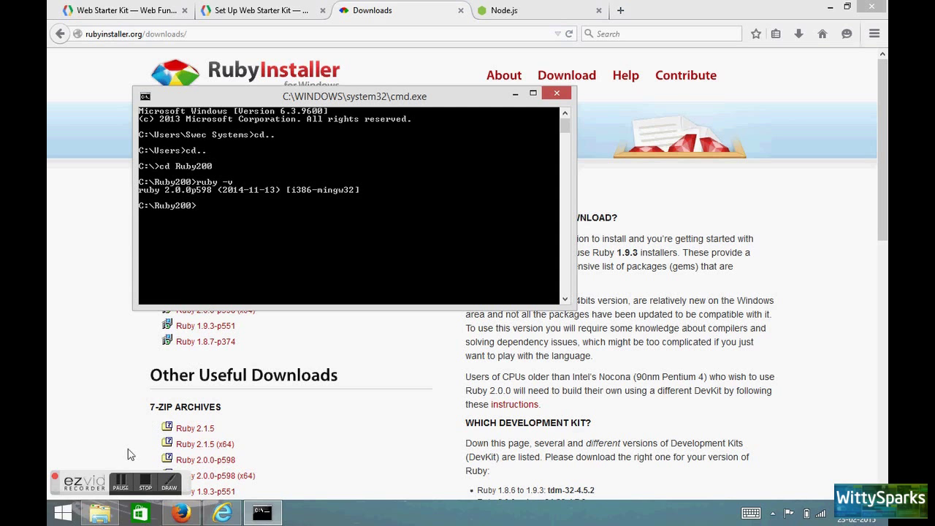
left_click(556, 93)
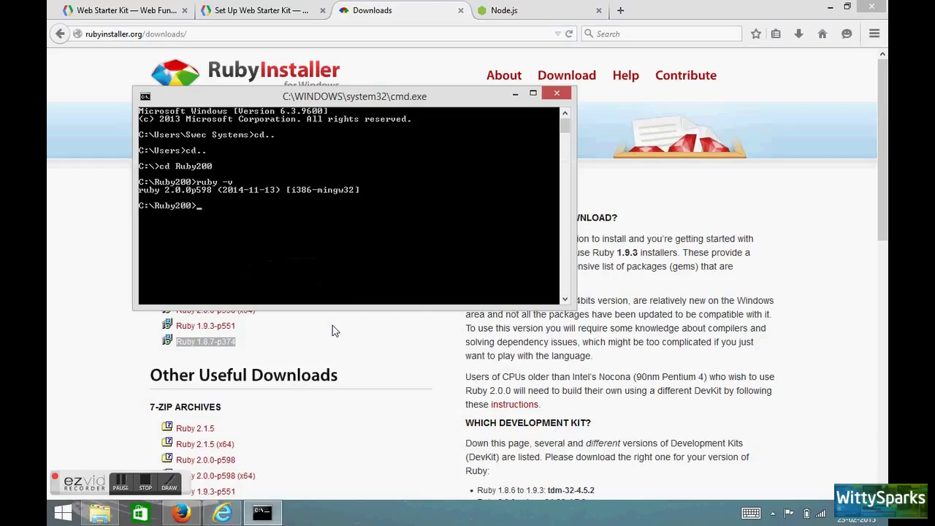
mouse_move(434, 307)
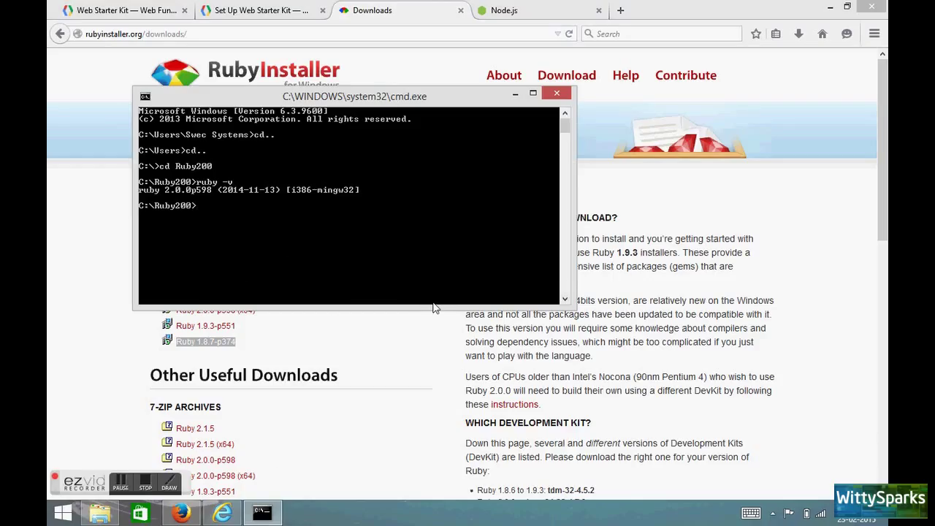
Try installing Sass with gem install sass, which fails with an SSL error
type("g")
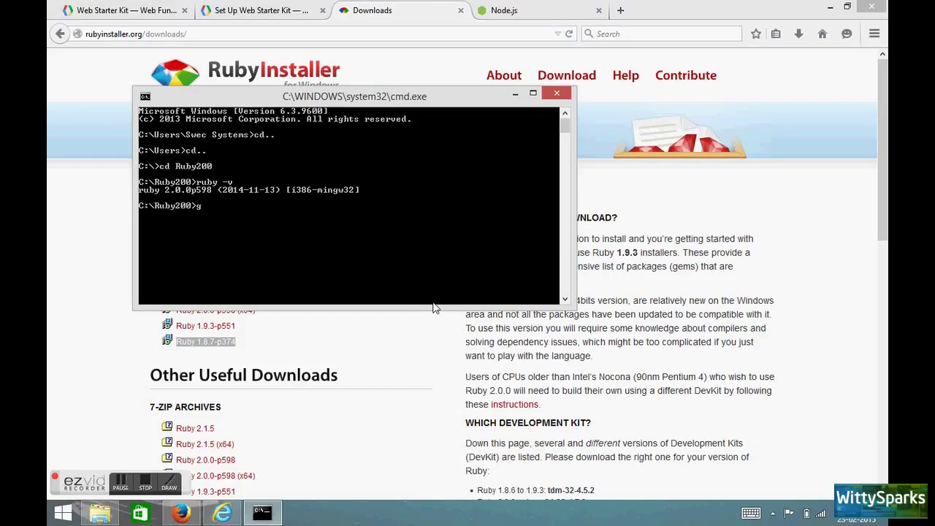
type("em insta")
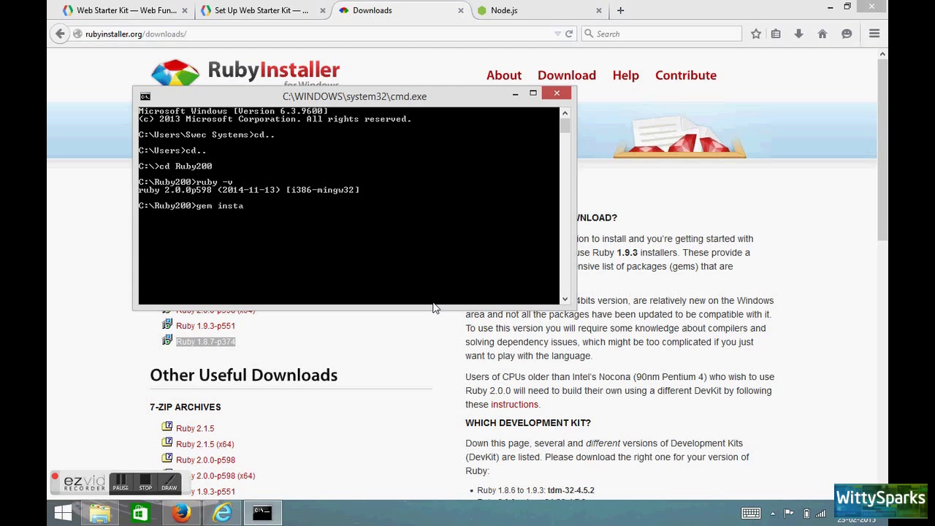
type("ll sass")
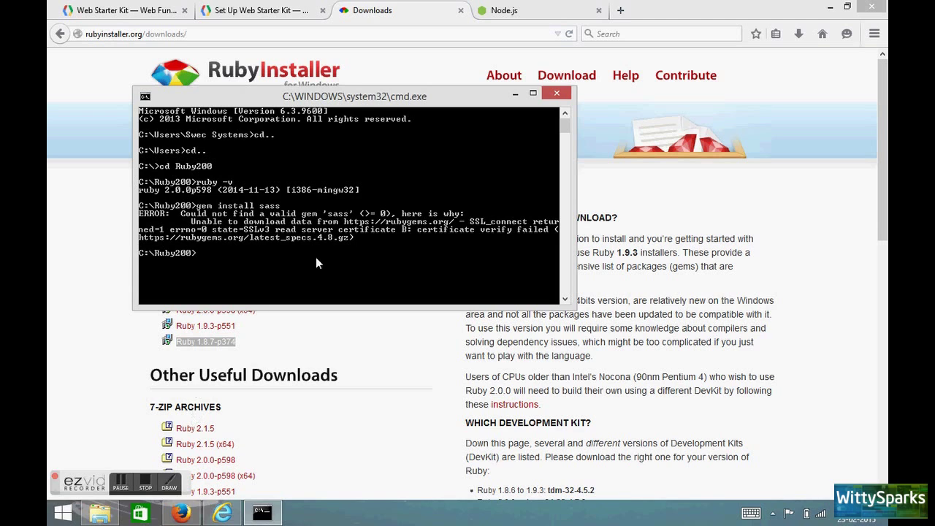
mouse_move(194, 379)
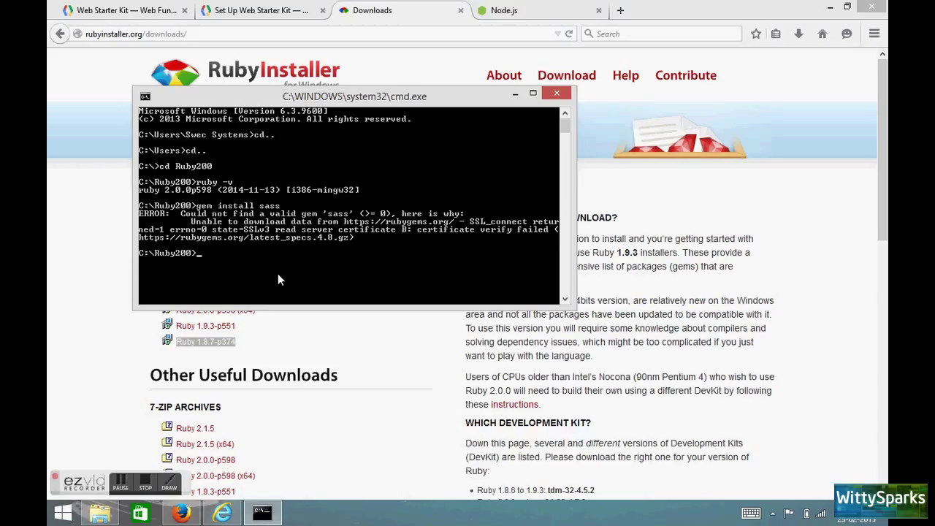
type("gem sour")
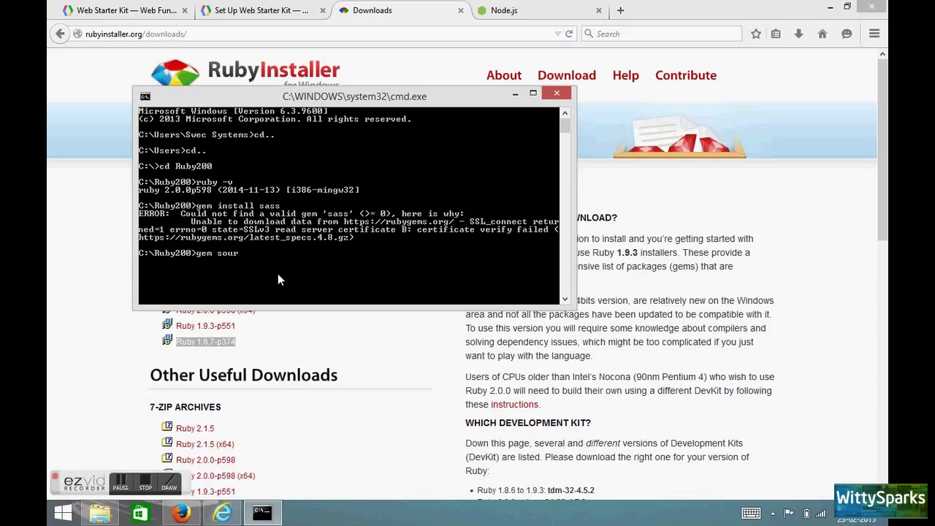
type("ce -")
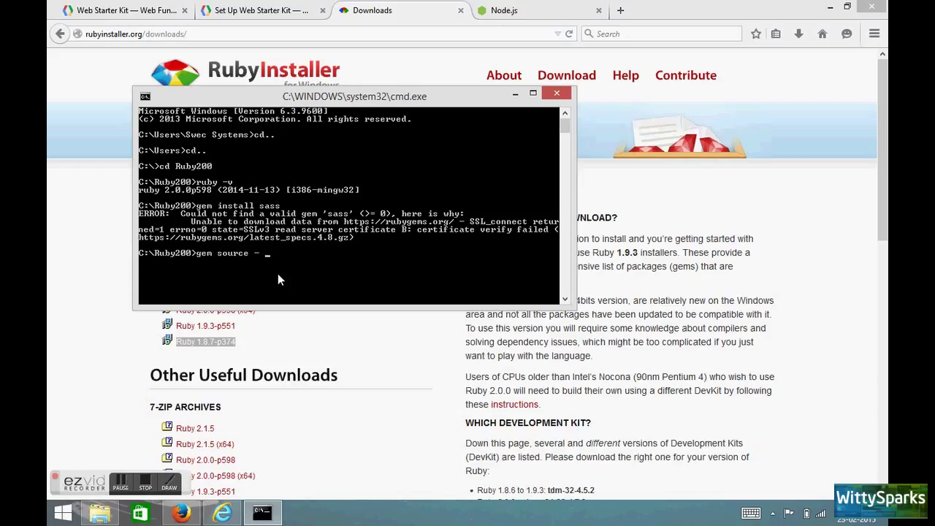
type("a")
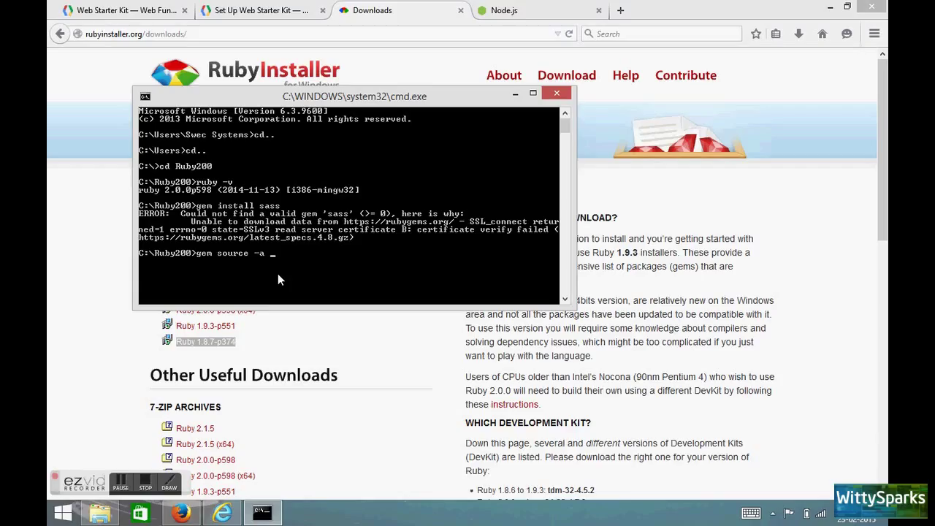
type("http:")
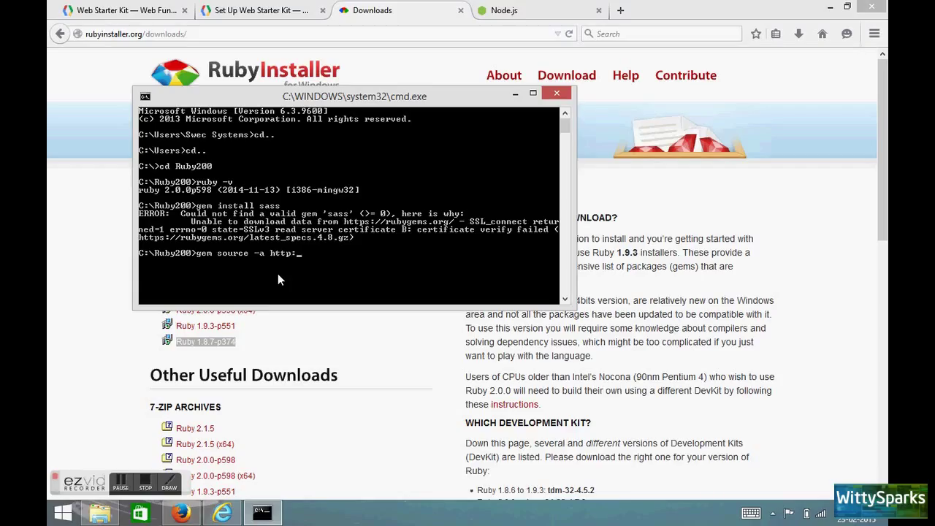
type("//")
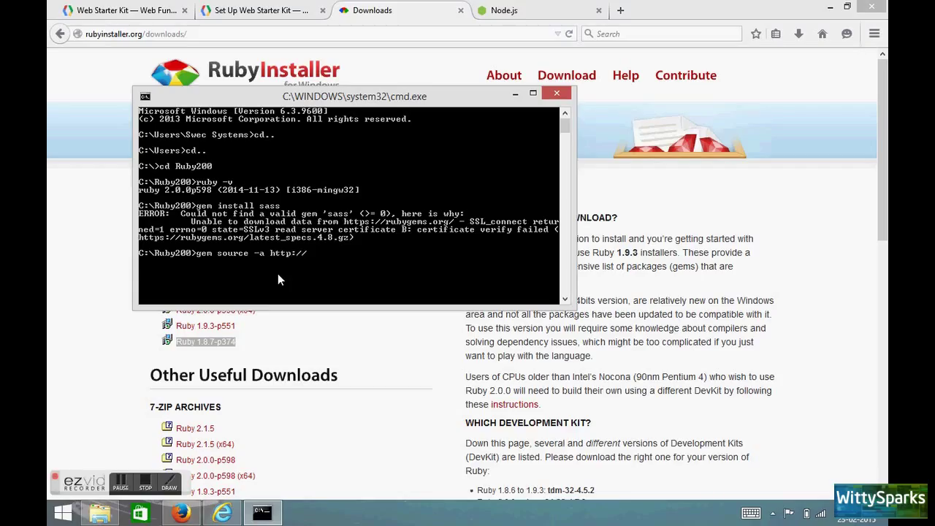
type("rubygen")
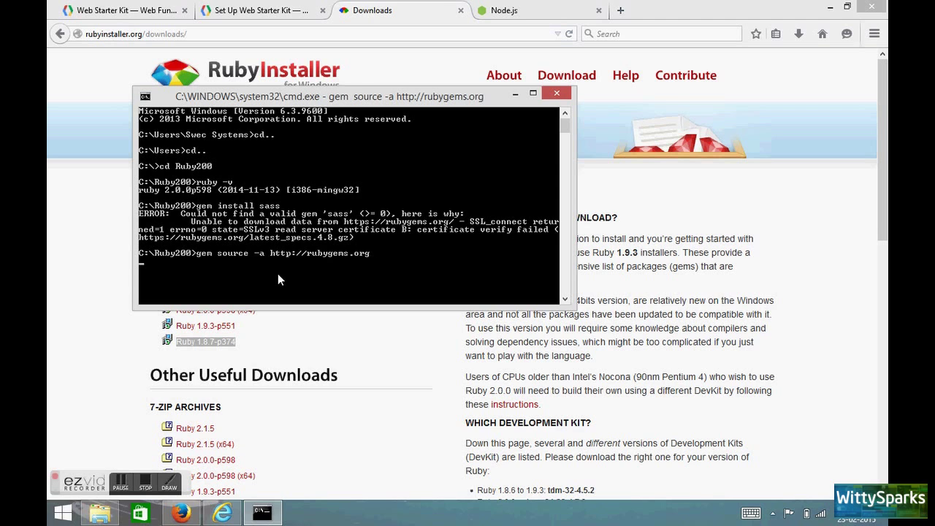
key("Return")
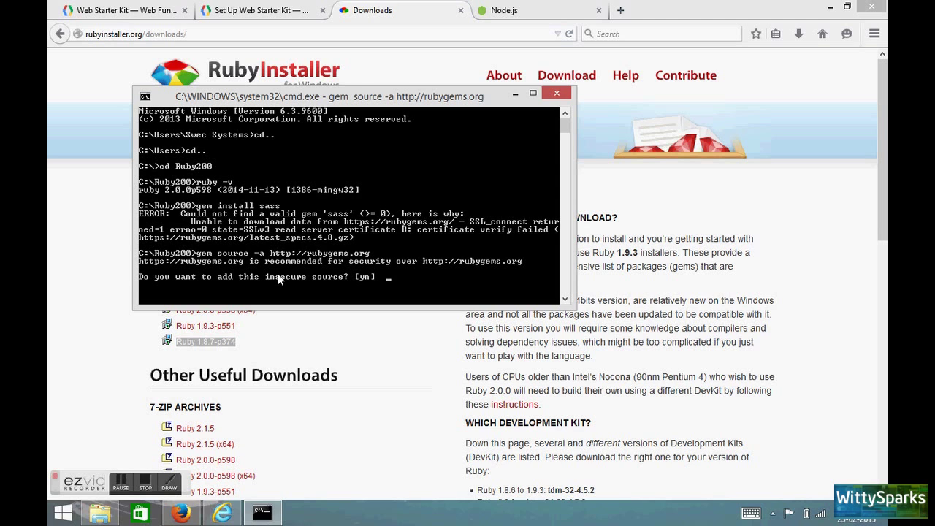
type("y")
type("gem install sass")
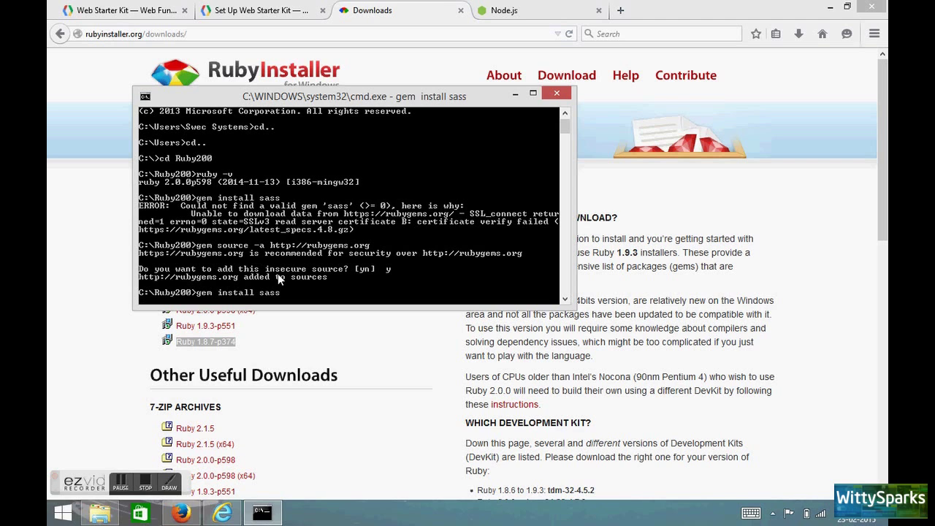
mouse_move(443, 53)
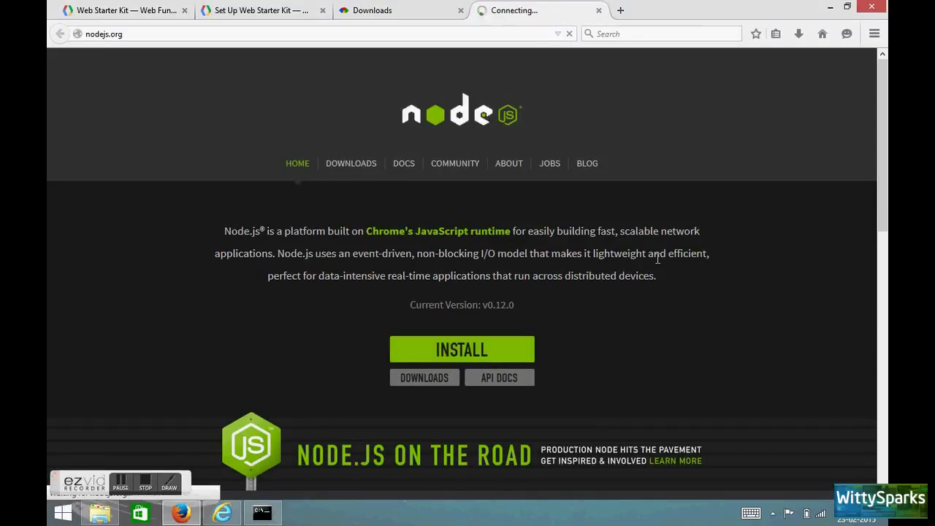
Save the node-v0.12.0-x86.msi installer from nodejs.org
left_click(461, 349)
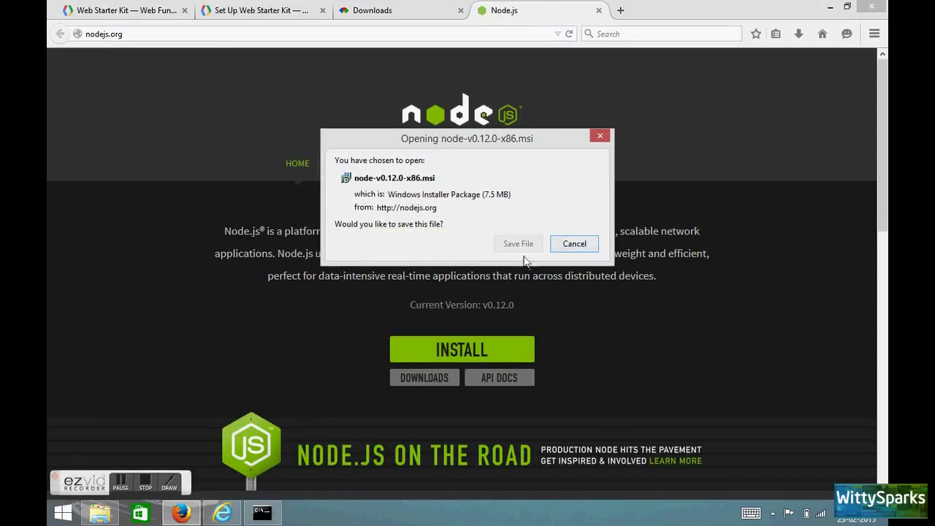
left_click(574, 243)
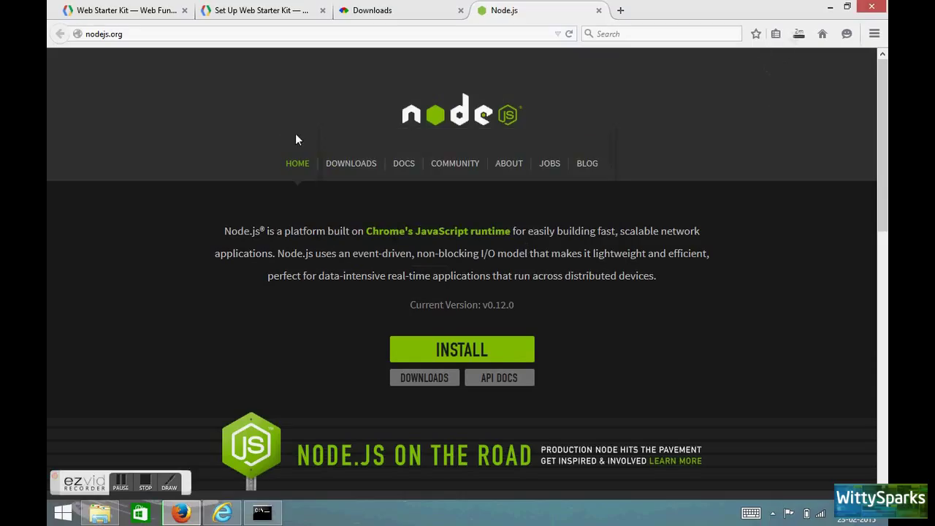
left_click(262, 511)
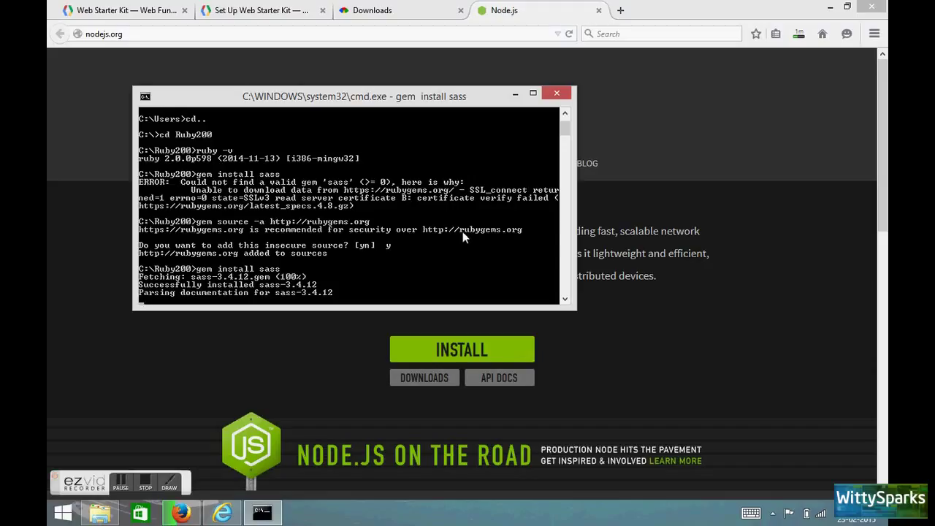
mouse_move(311, 333)
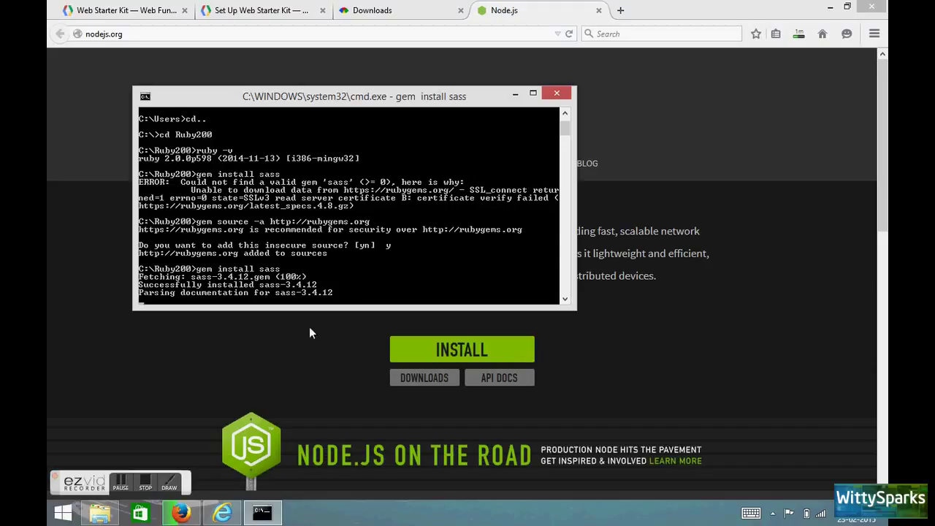
mouse_move(358, 308)
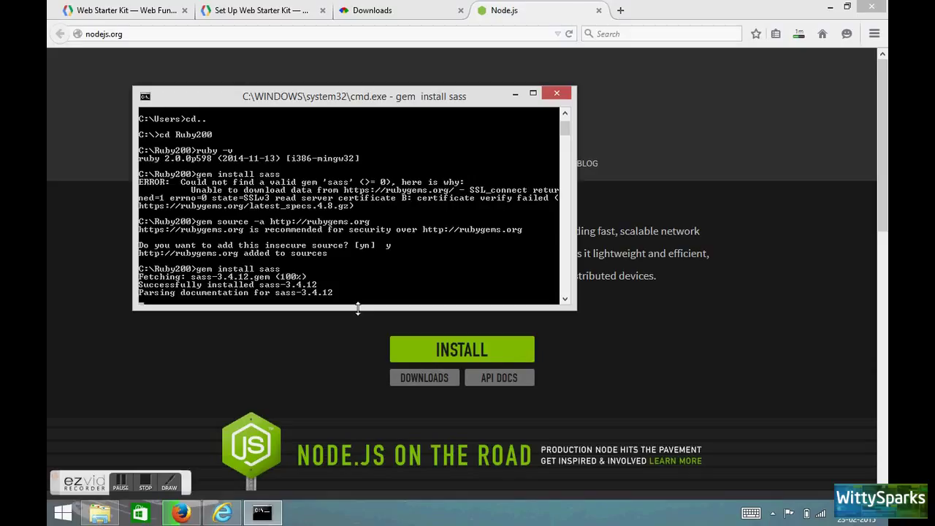
mouse_move(144, 461)
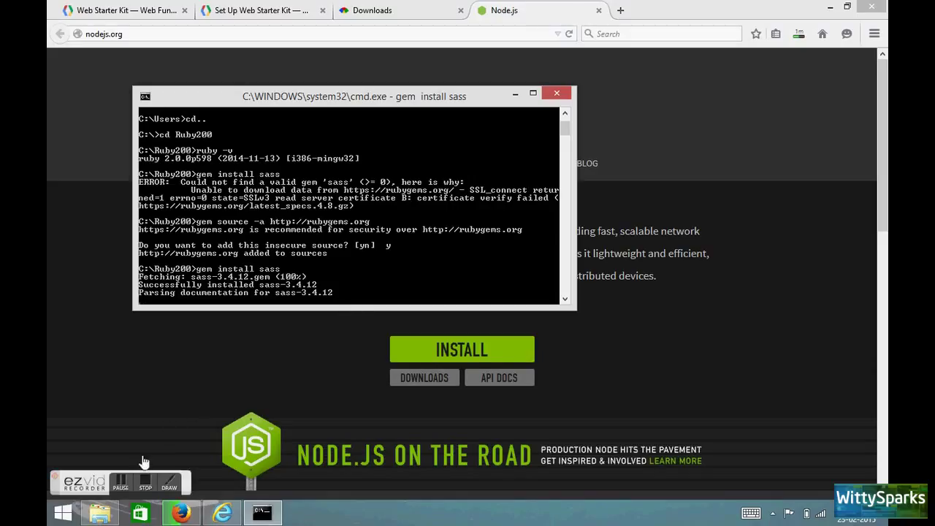
mouse_move(162, 443)
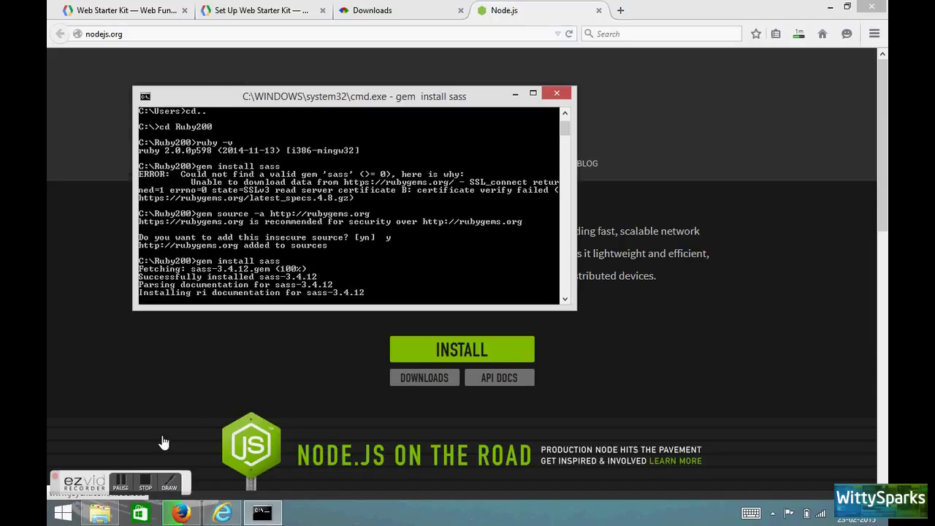
mouse_move(385, 279)
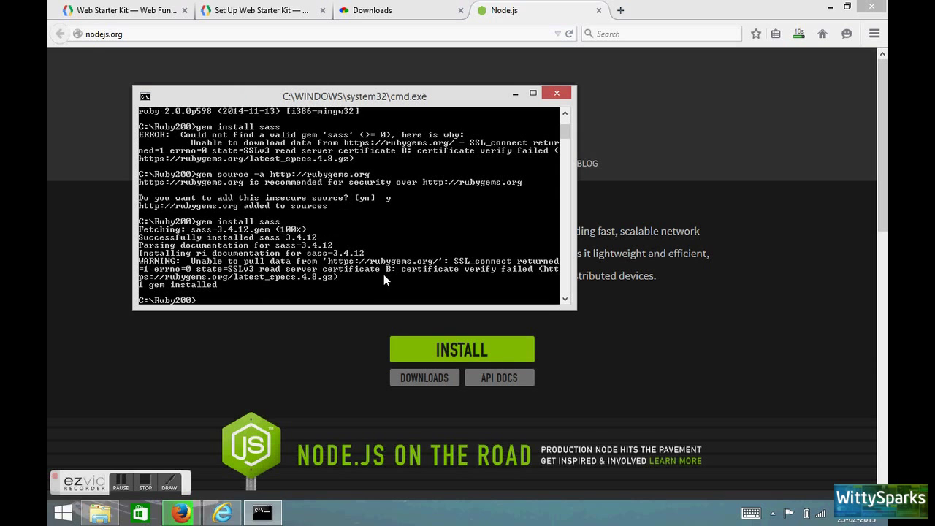
mouse_move(330, 290)
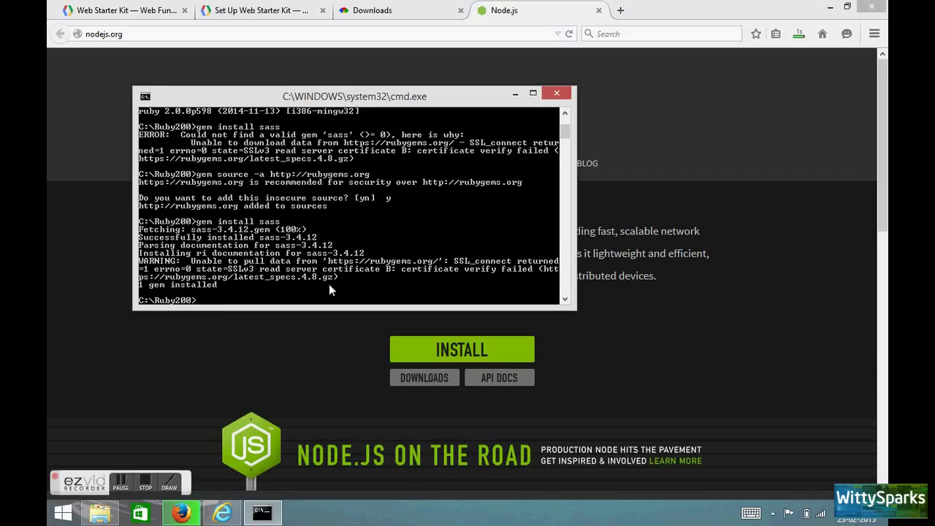
Run sass-v to check the Sass version; the command is not recognized
type("sass-v")
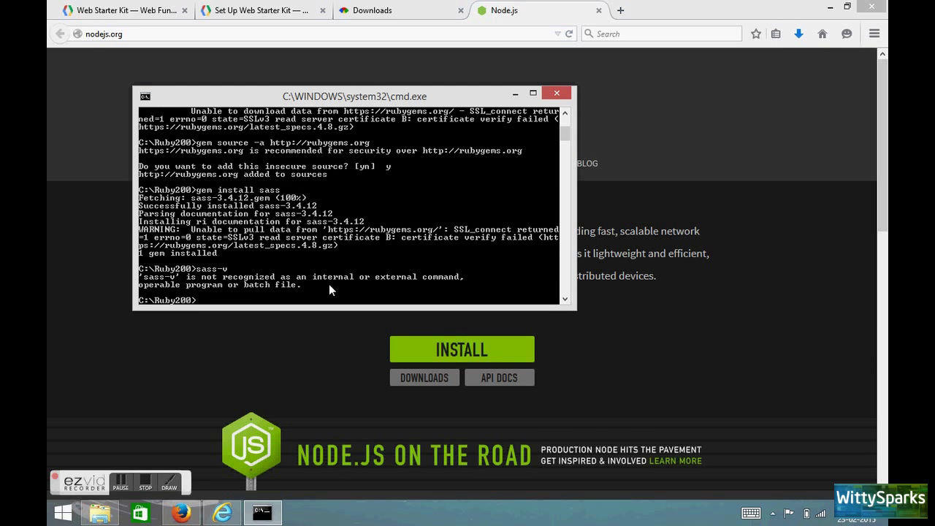
type("sass")
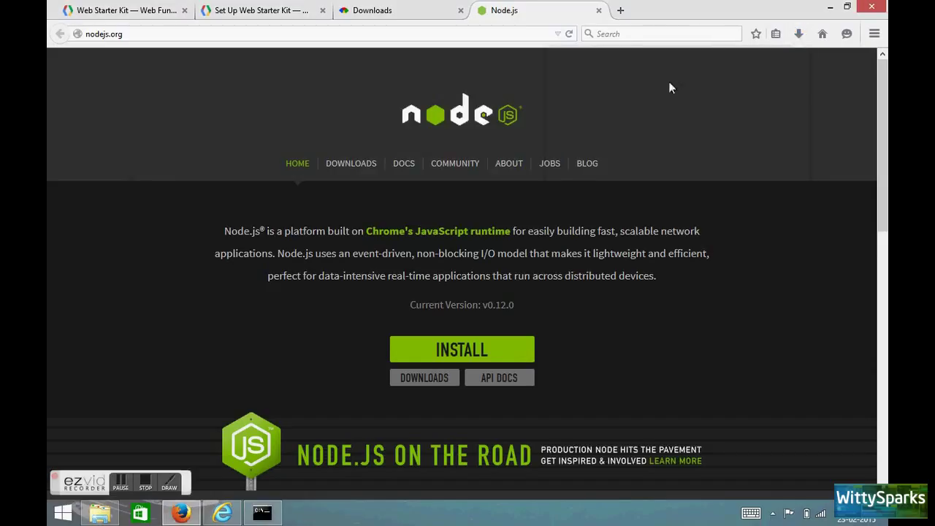
Run the Node.js installer, keeping the default destination folder and features, and begin installation
left_click(460, 349)
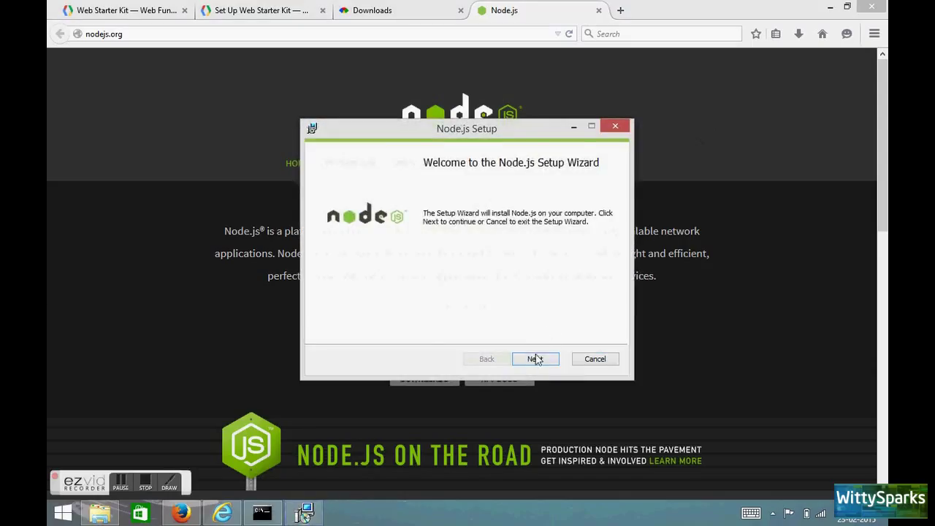
left_click(535, 359)
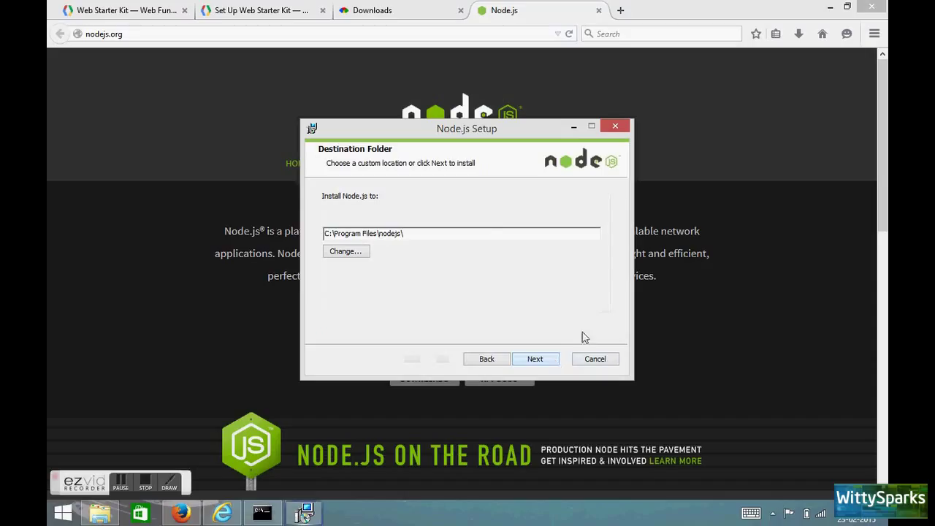
left_click(535, 359)
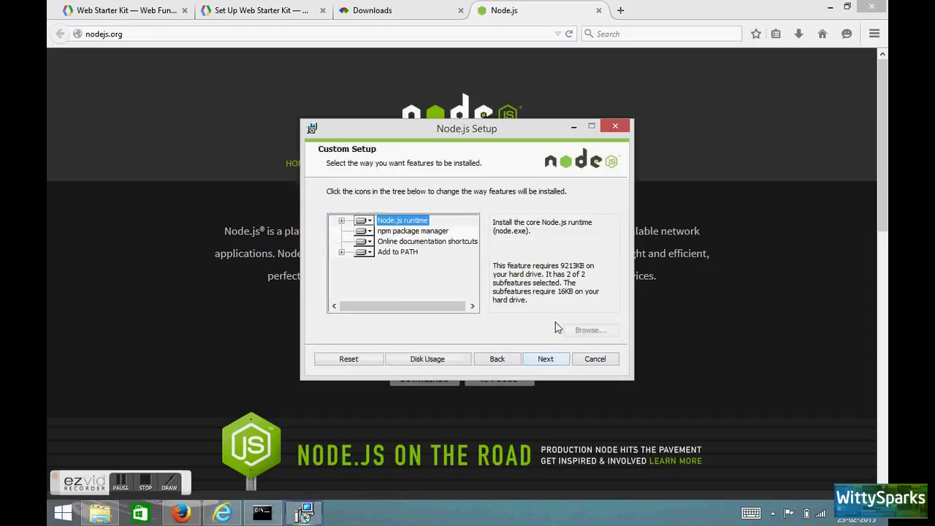
left_click(545, 358)
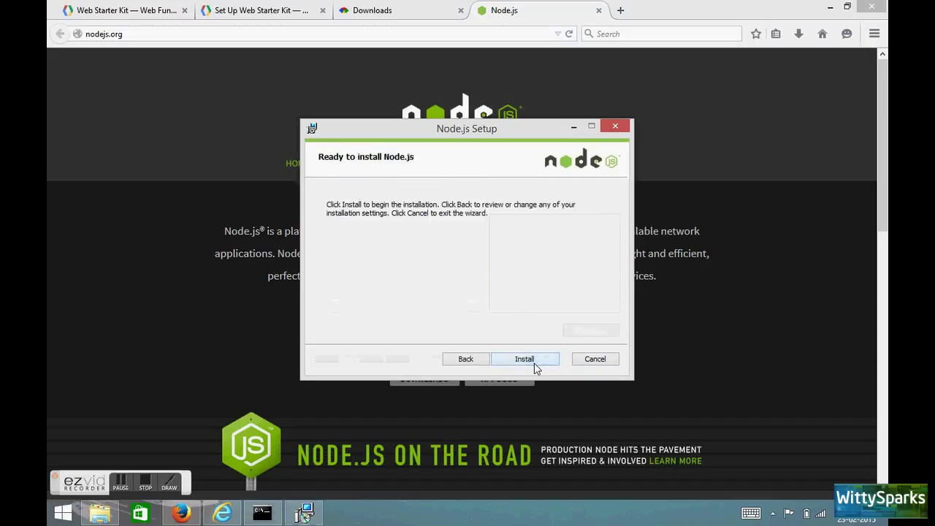
left_click(524, 358)
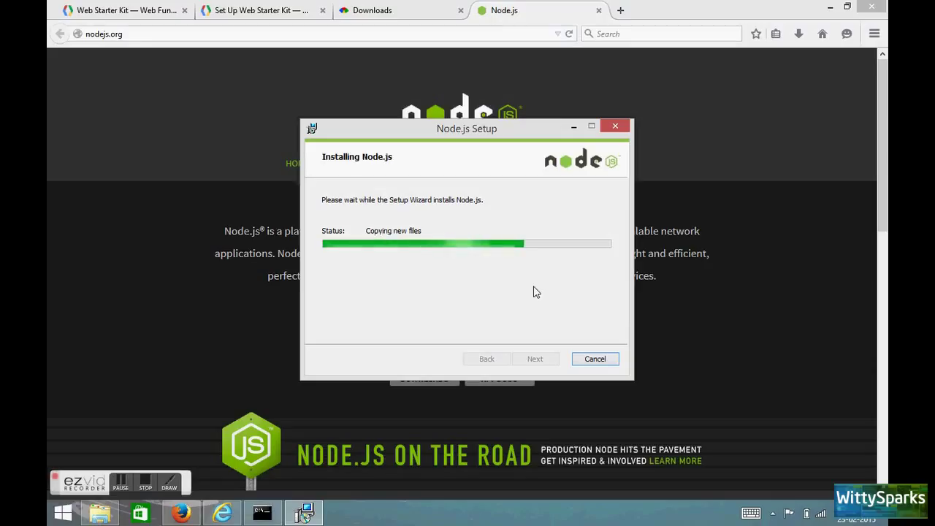
mouse_move(271, 391)
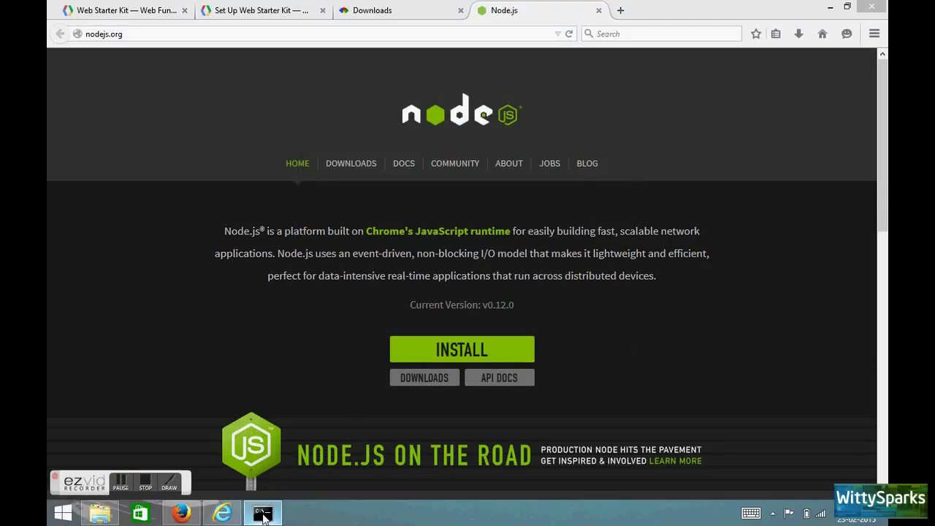
Return to the command prompt and change into the google-web-starter-kit folder
left_click(262, 512)
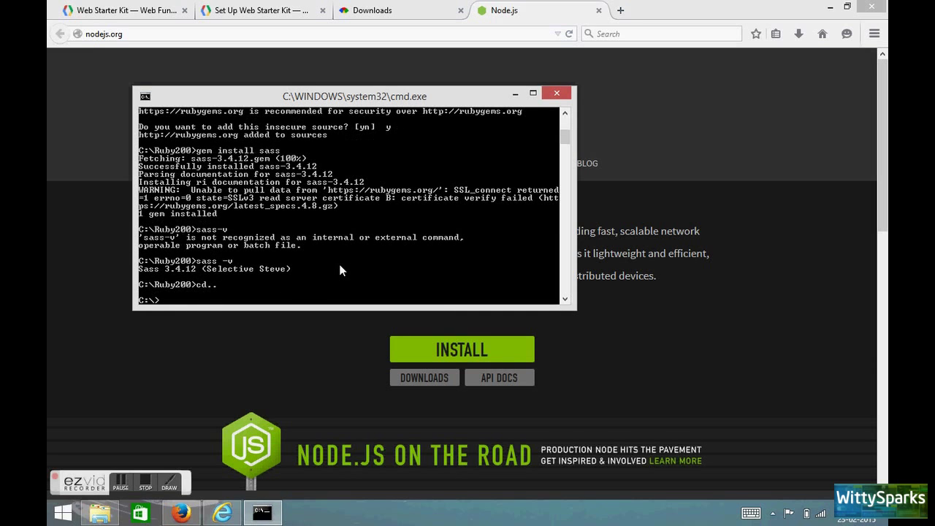
type("cd google-web-starter-kit")
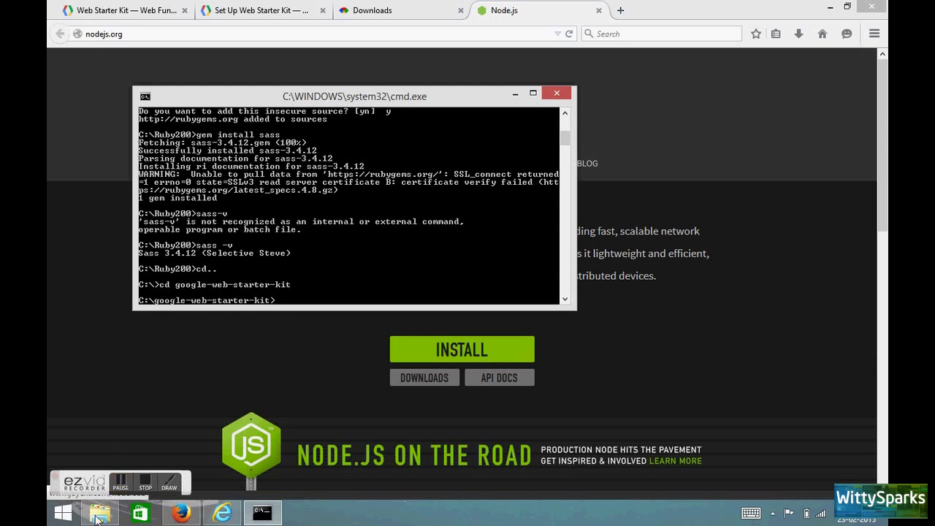
left_click(100, 512)
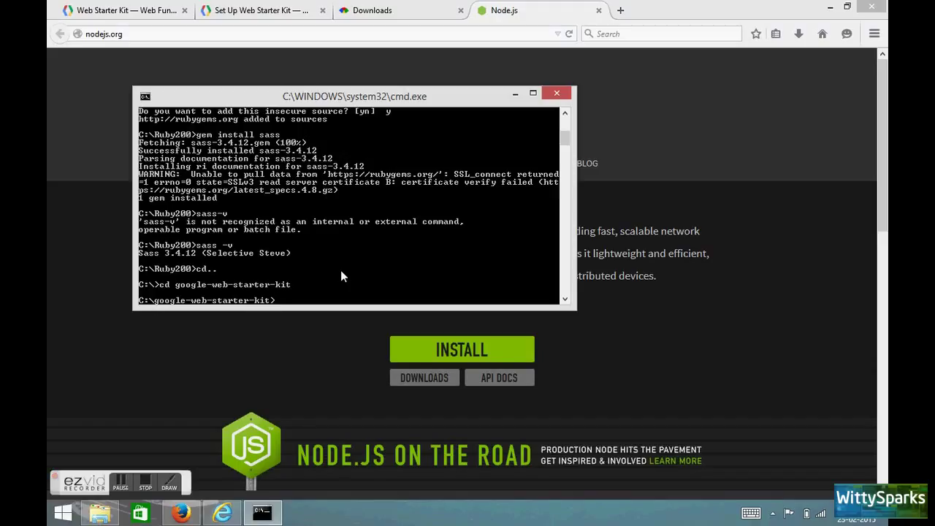
Run npm install, which fails as not recognized, then start searching for node
type("npm")
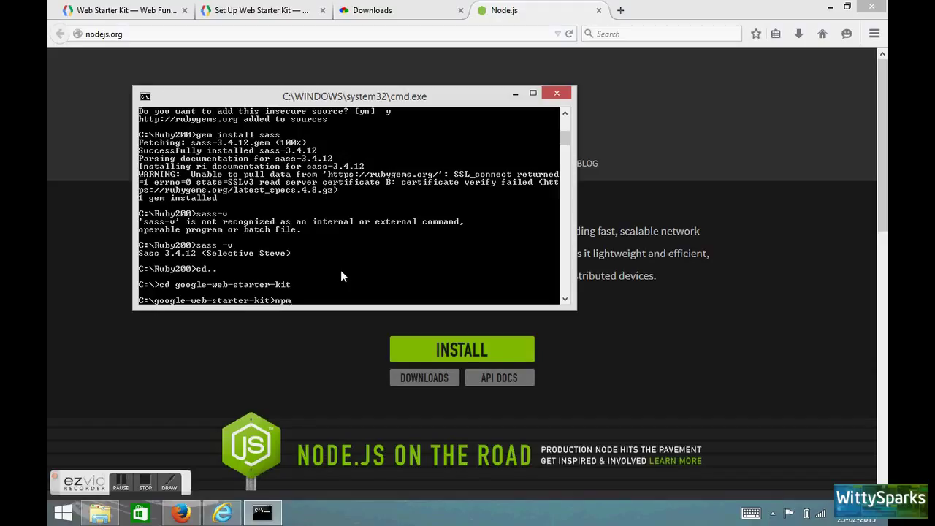
type("in")
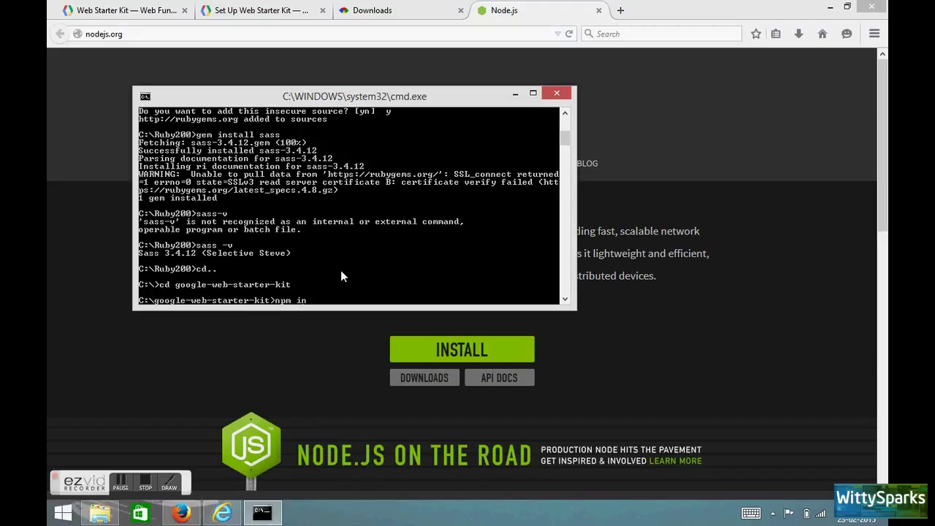
type("sta")
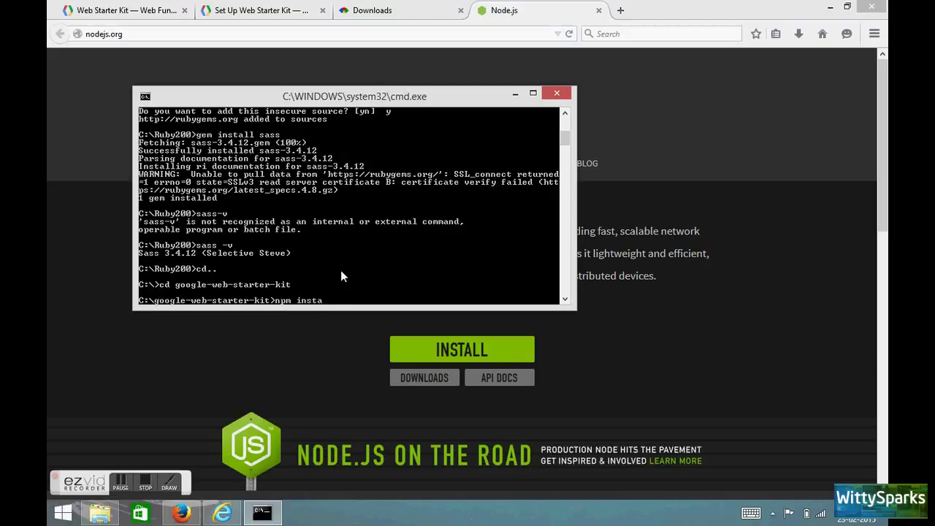
type("ll")
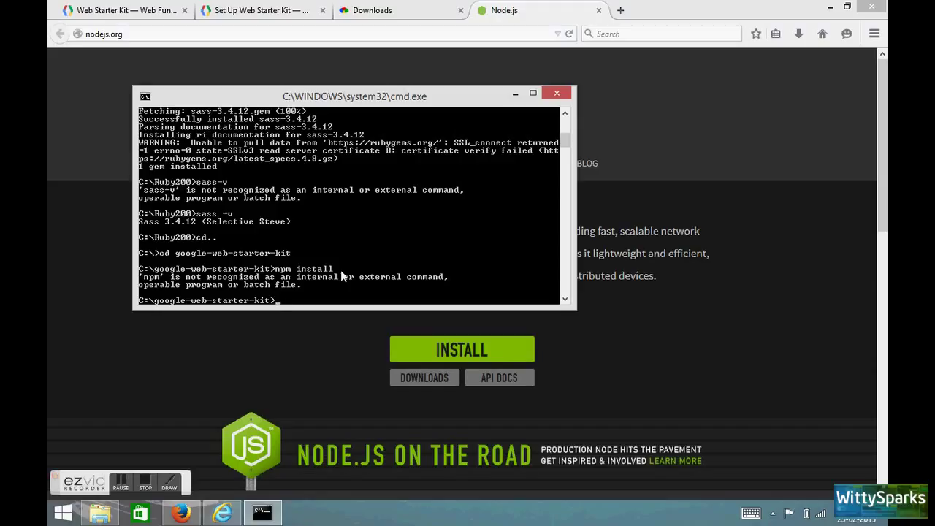
type("noe")
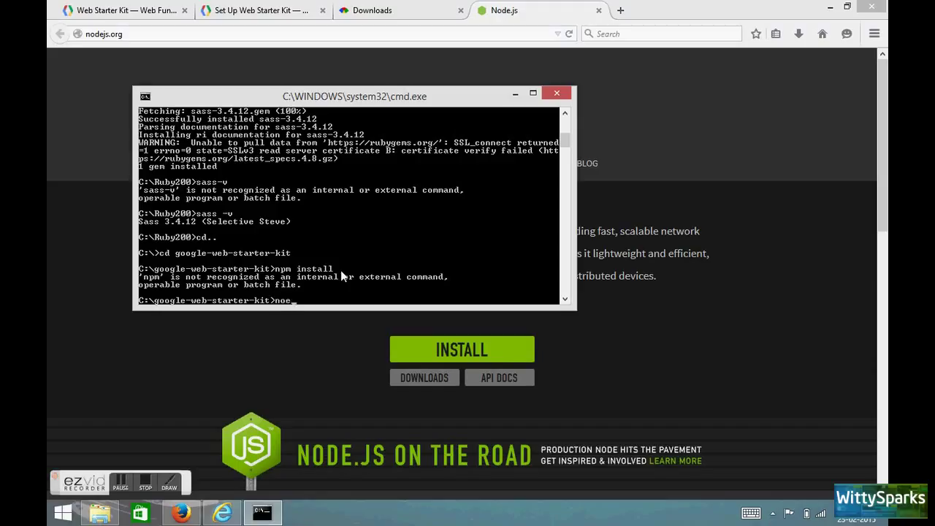
type("d")
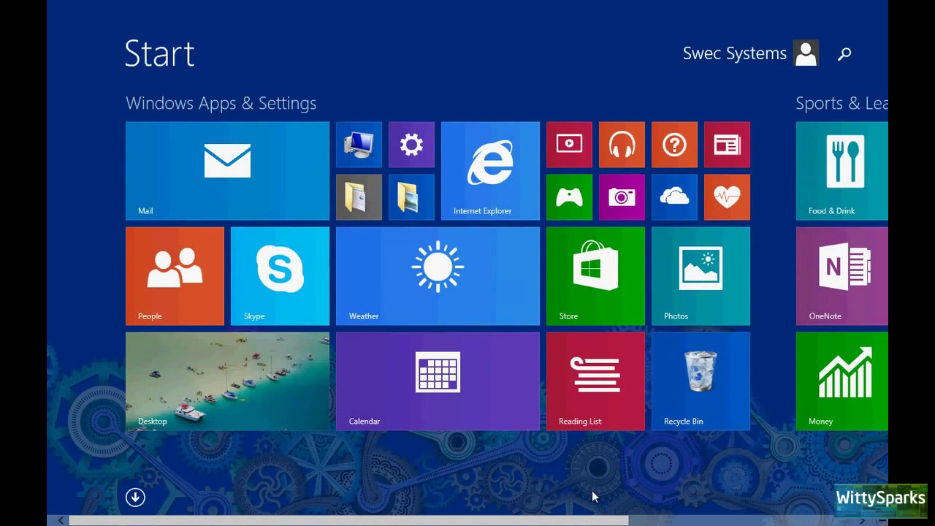
Search Start for Node.js, decline uninstalling it, and confirm node -v reports v0.12.0
scroll("right", 3)
type("n")
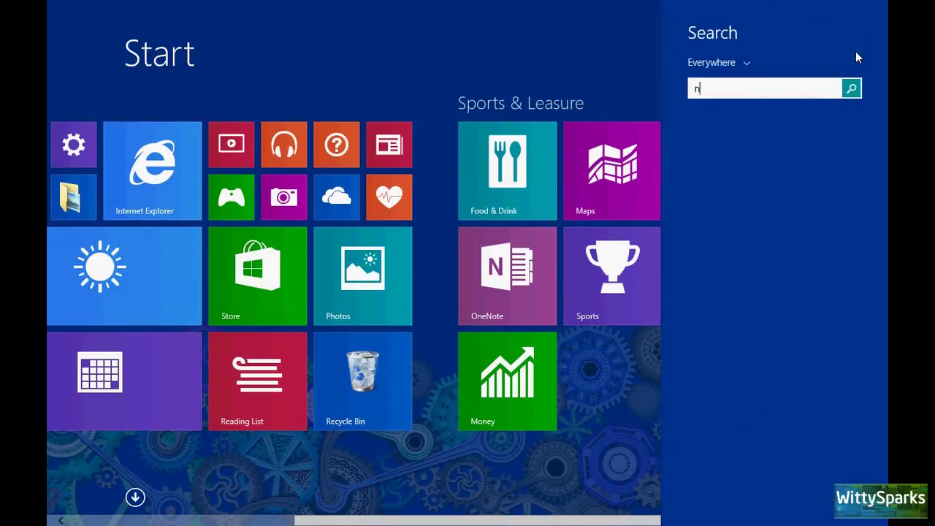
type("odejs")
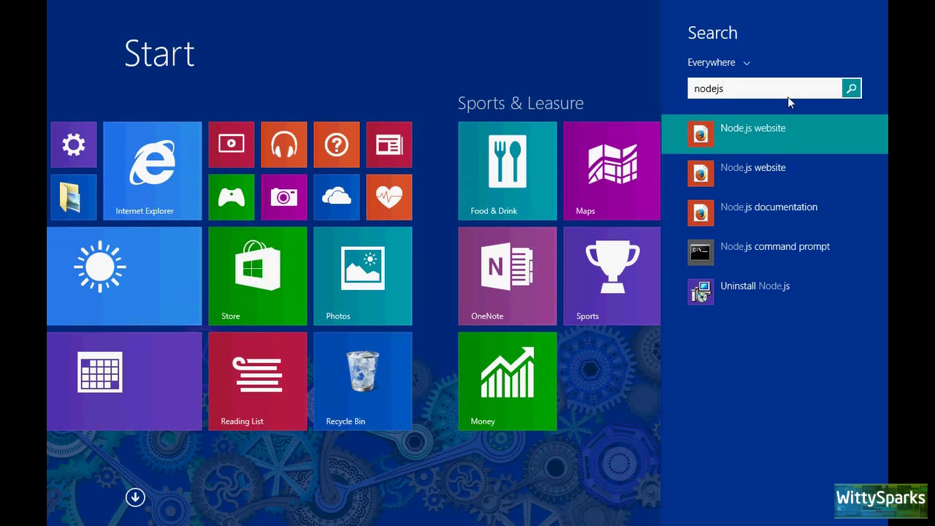
mouse_move(735, 300)
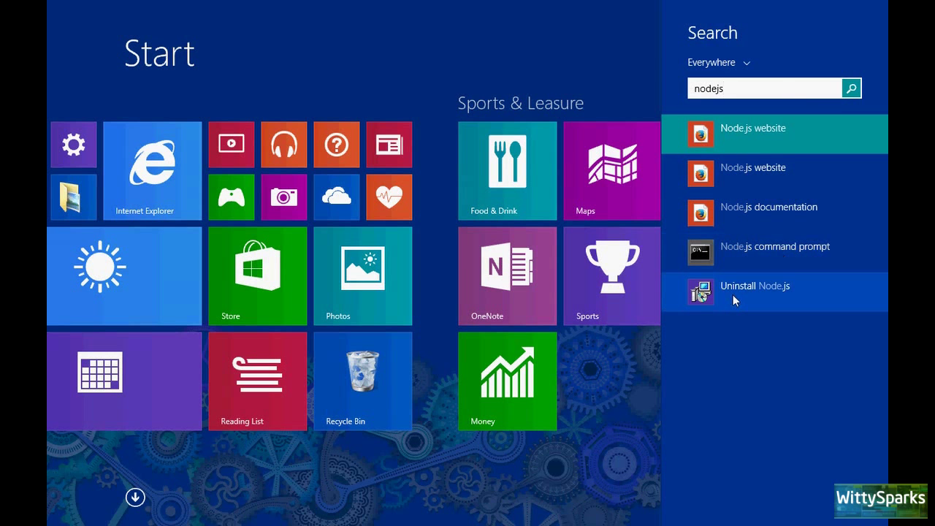
left_click(754, 285)
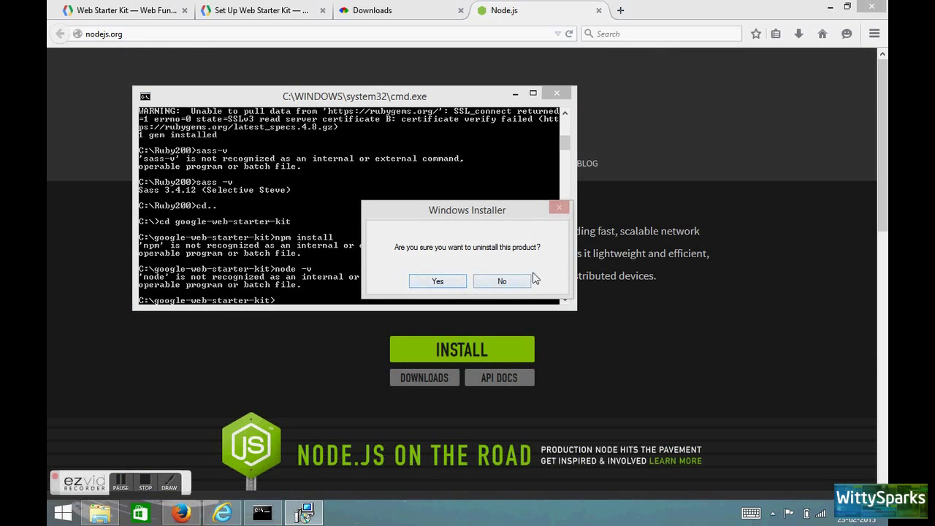
left_click(502, 282)
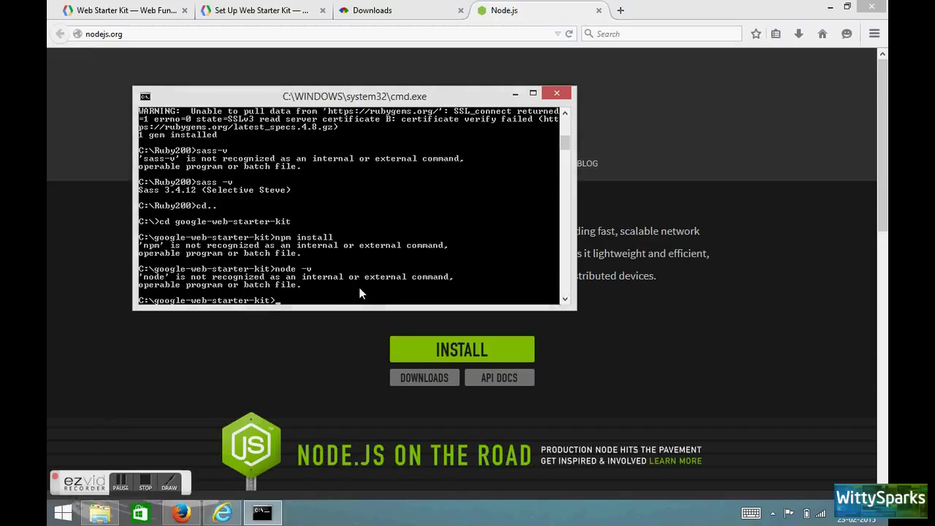
type("node")
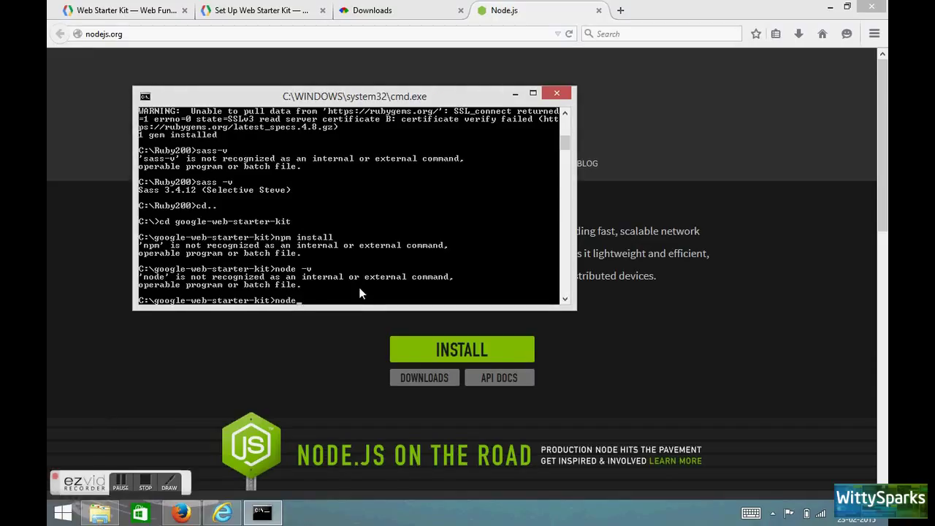
type("-v")
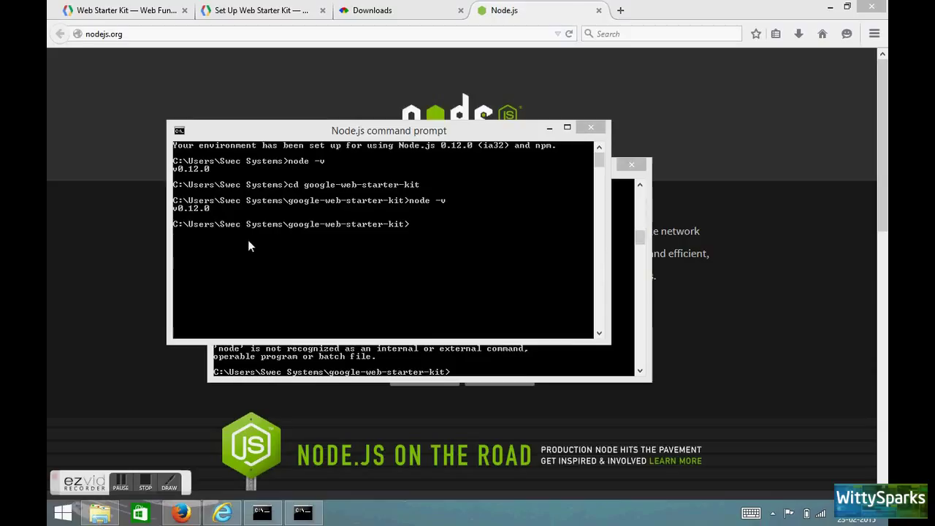
mouse_move(235, 176)
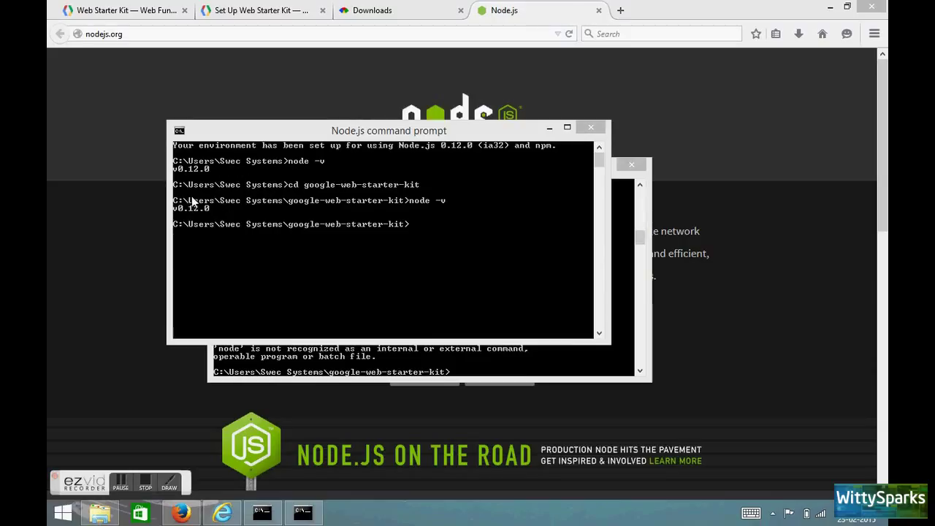
mouse_move(292, 207)
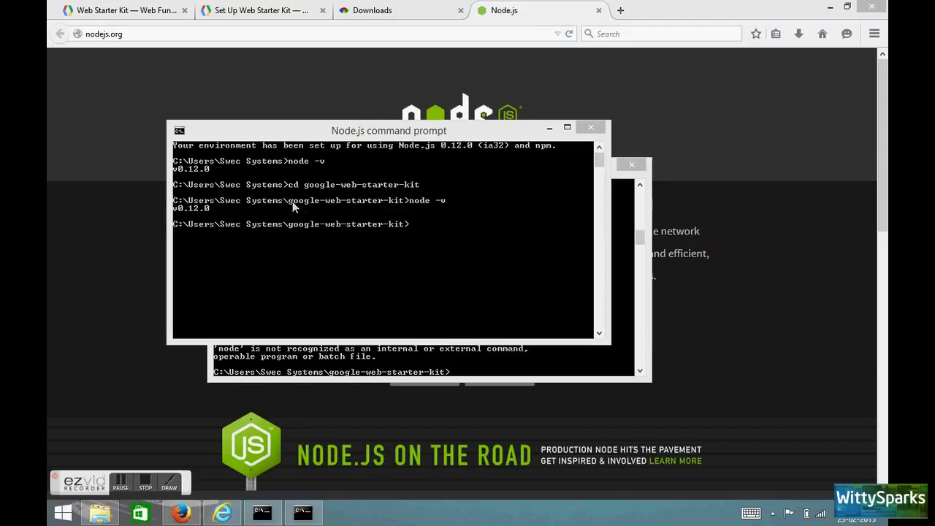
mouse_move(372, 192)
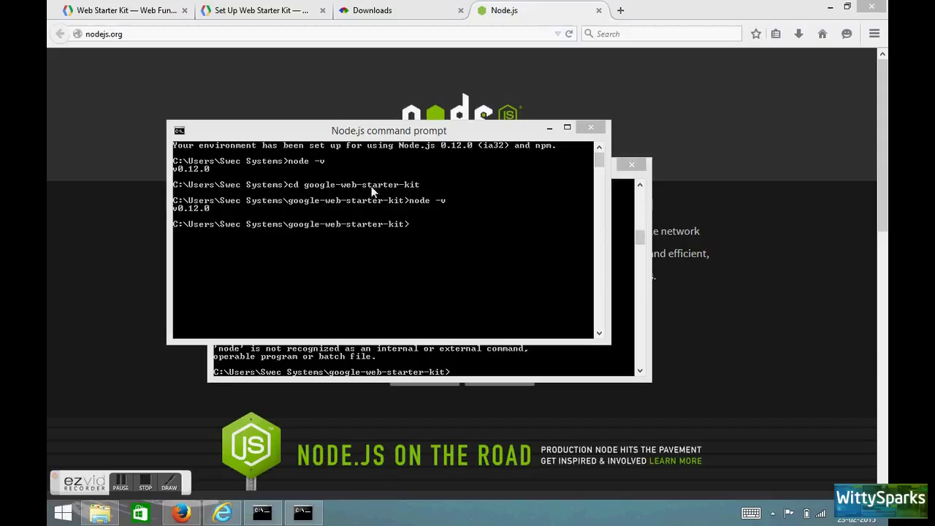
mouse_move(203, 200)
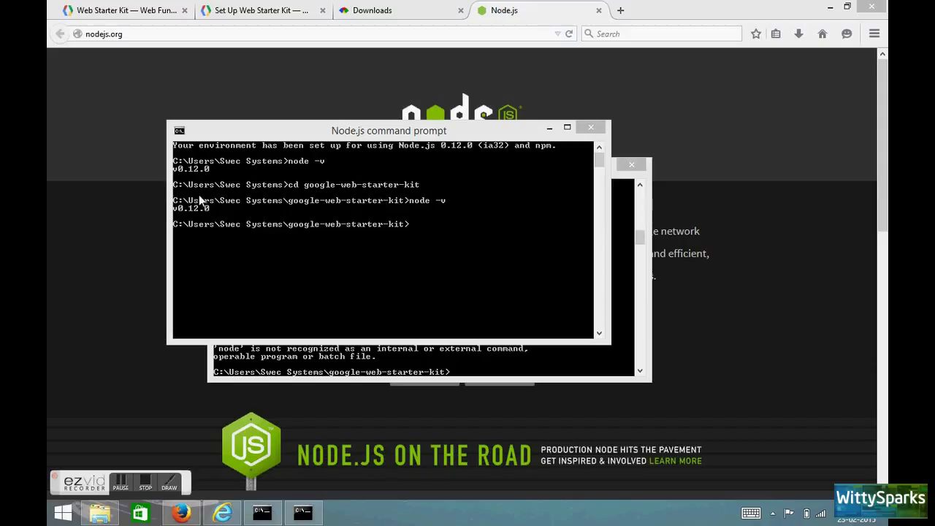
mouse_move(451, 254)
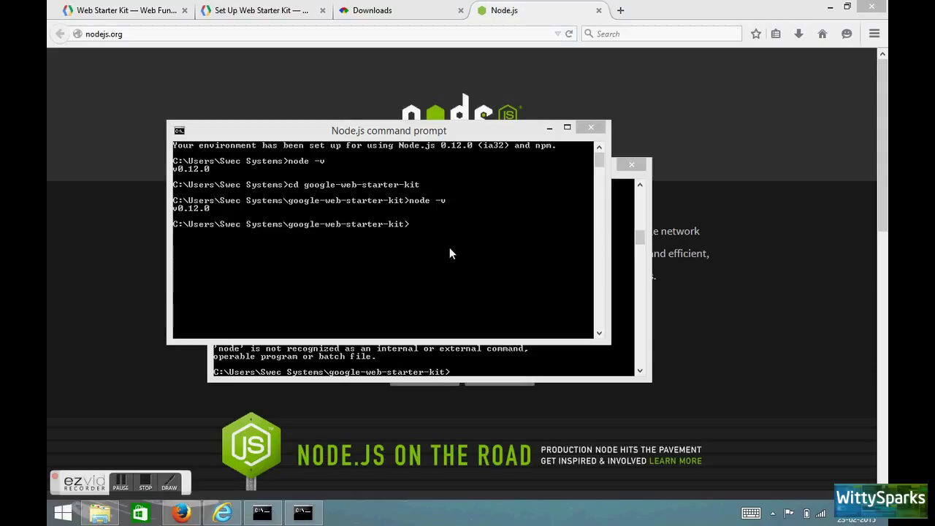
mouse_move(412, 212)
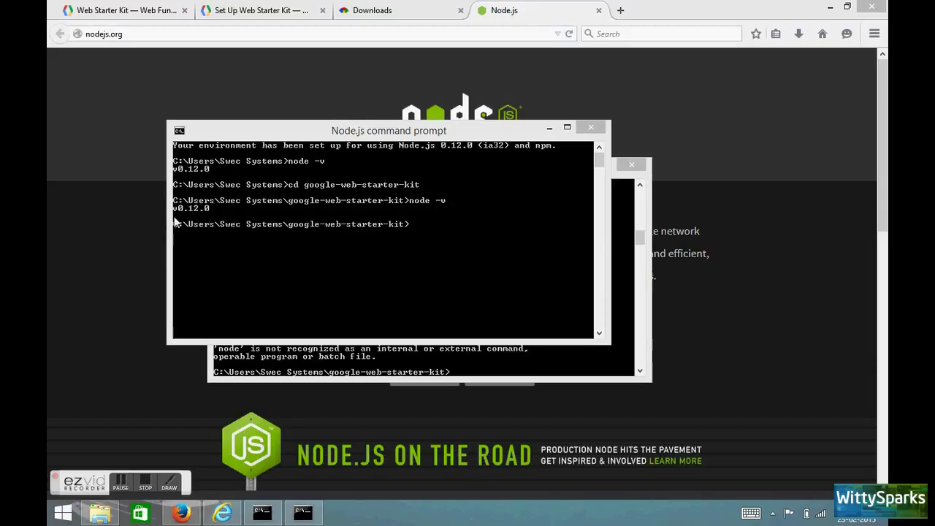
mouse_move(474, 250)
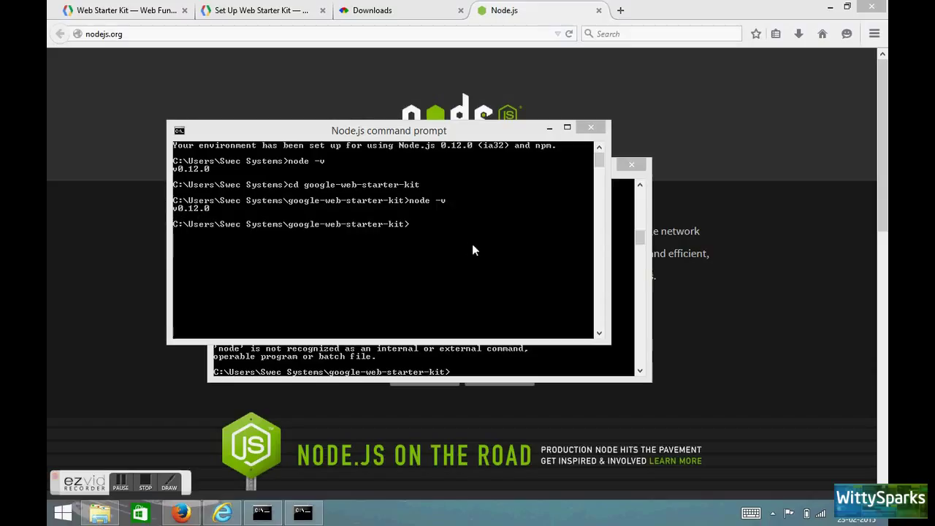
Run npm install to fetch the starter kit's dependencies
type("n")
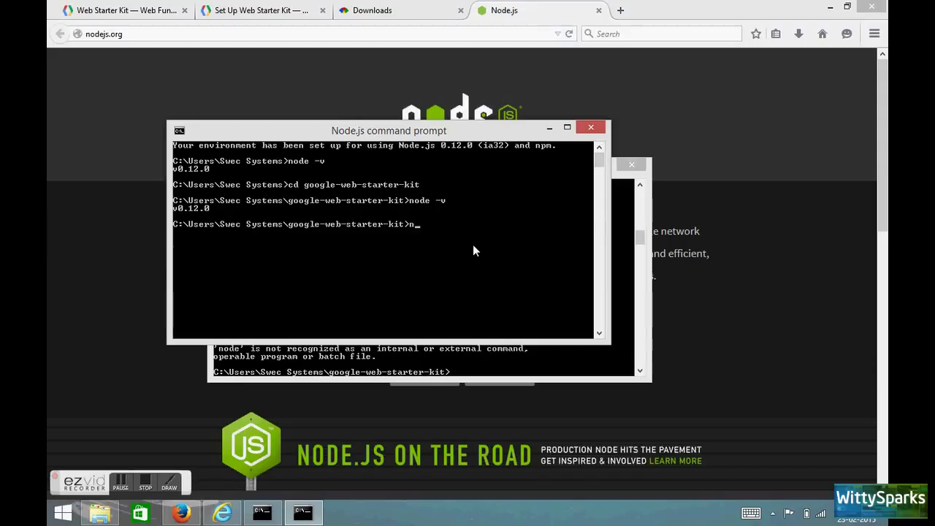
type("pm")
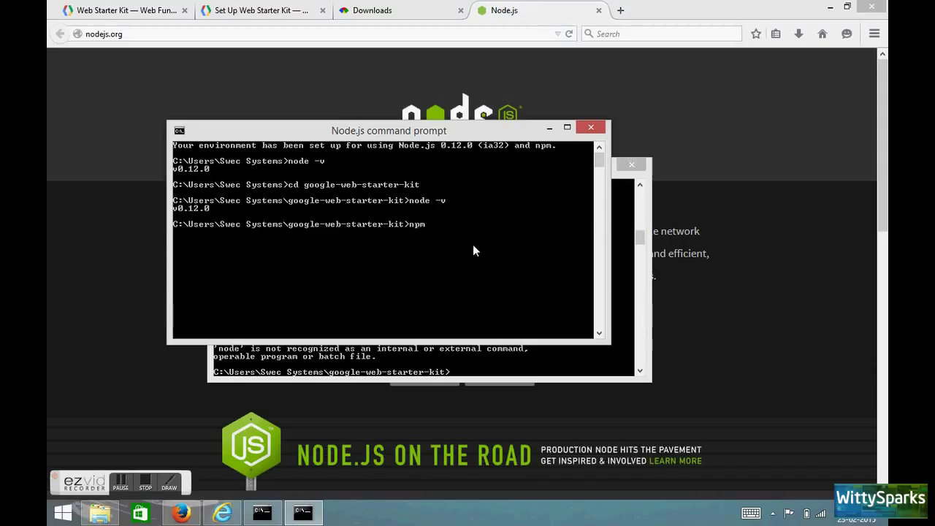
type("install")
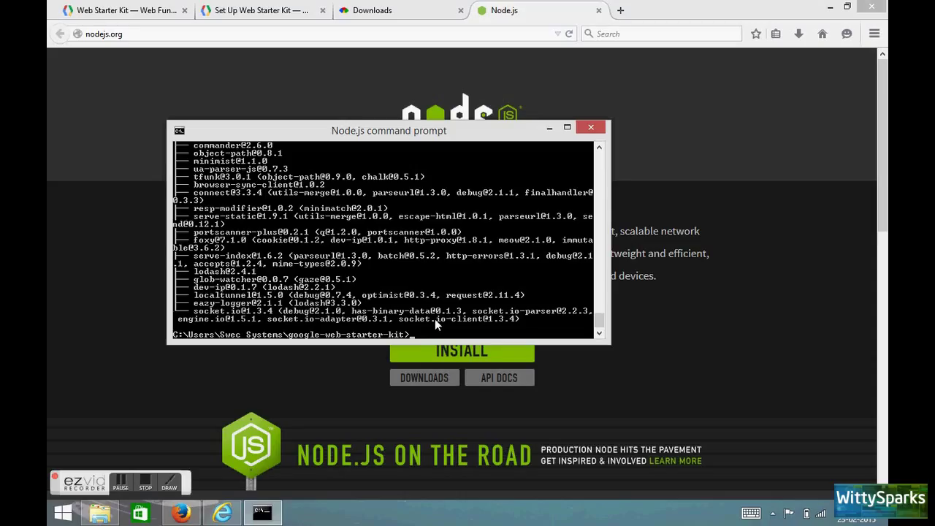
Start typing the npm install gulp command at the prompt
type("npm")
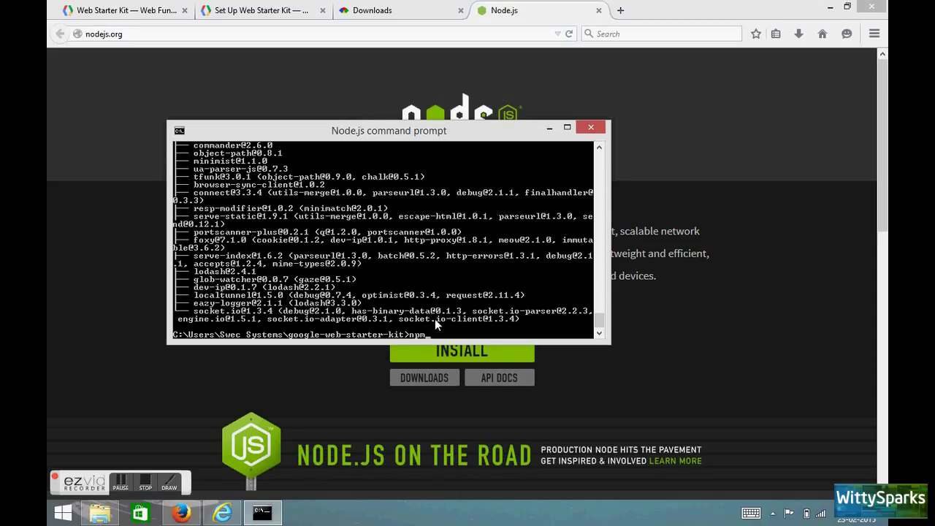
type("intall")
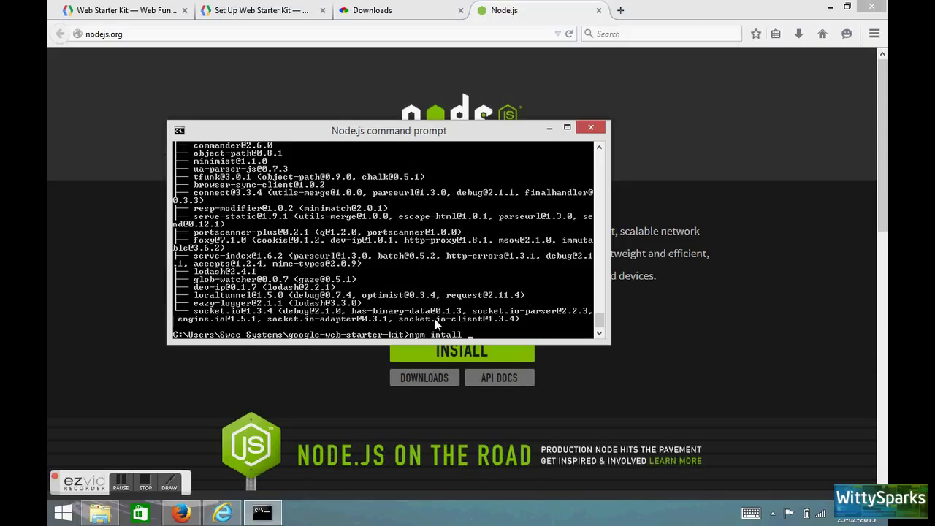
type("gulp -")
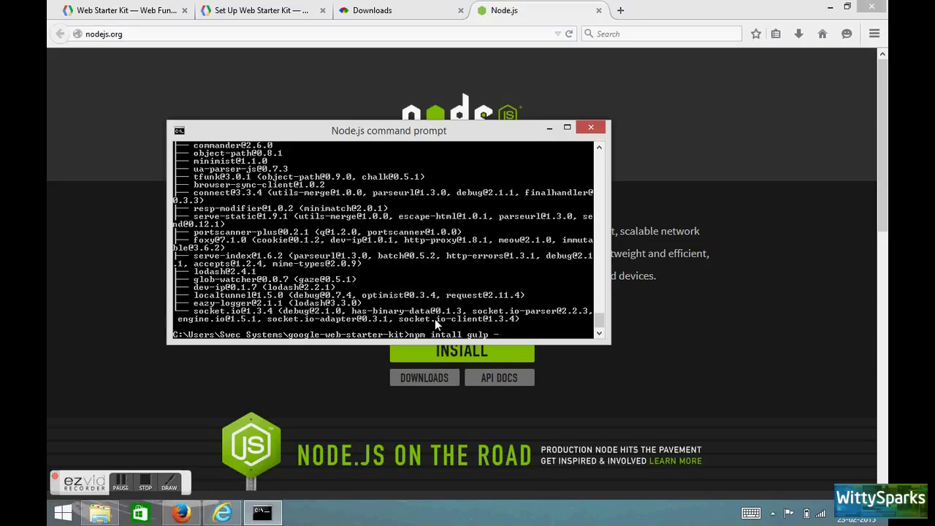
type("g")
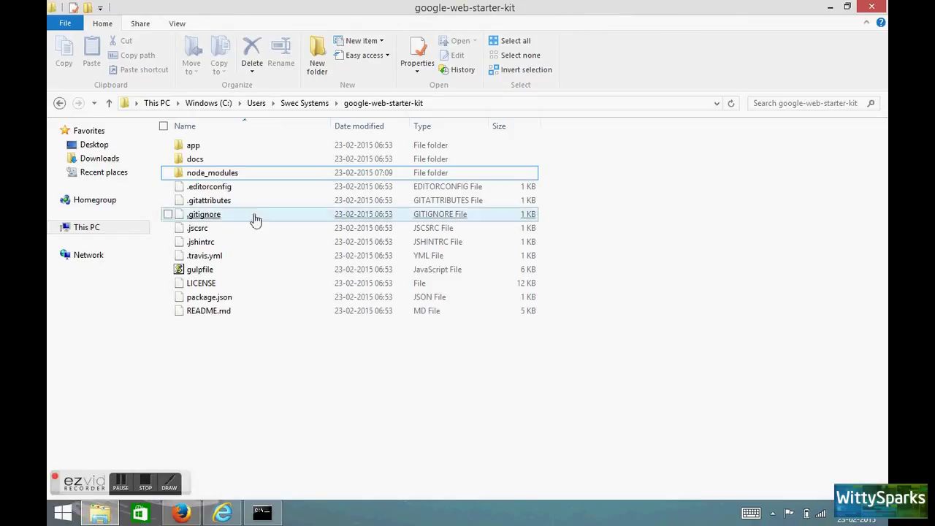
mouse_move(782, 159)
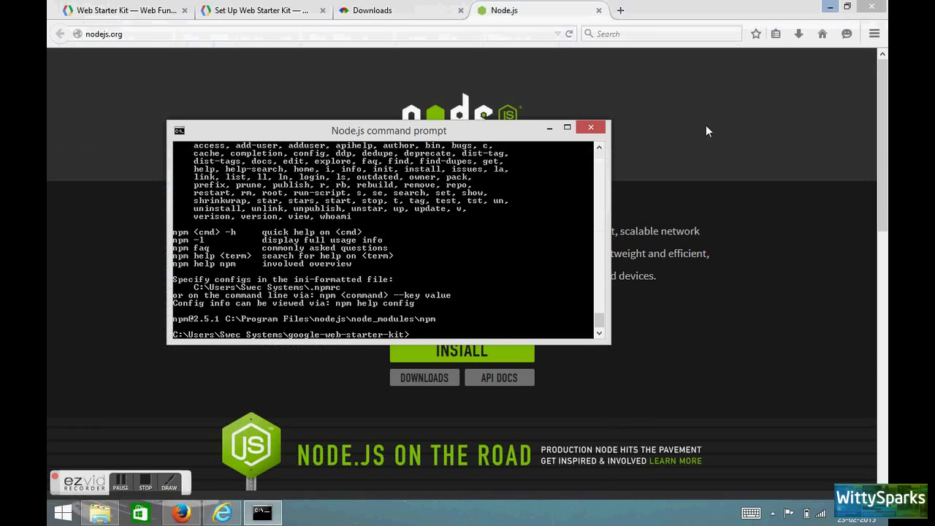
mouse_move(450, 260)
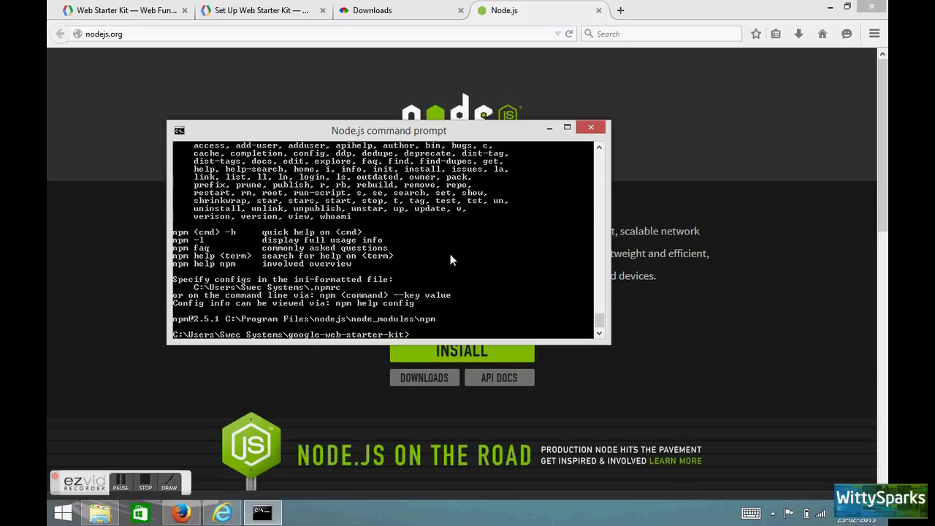
Try gulp serve, then enter npm install gulp -g after it is rejected
type("gulp -g")
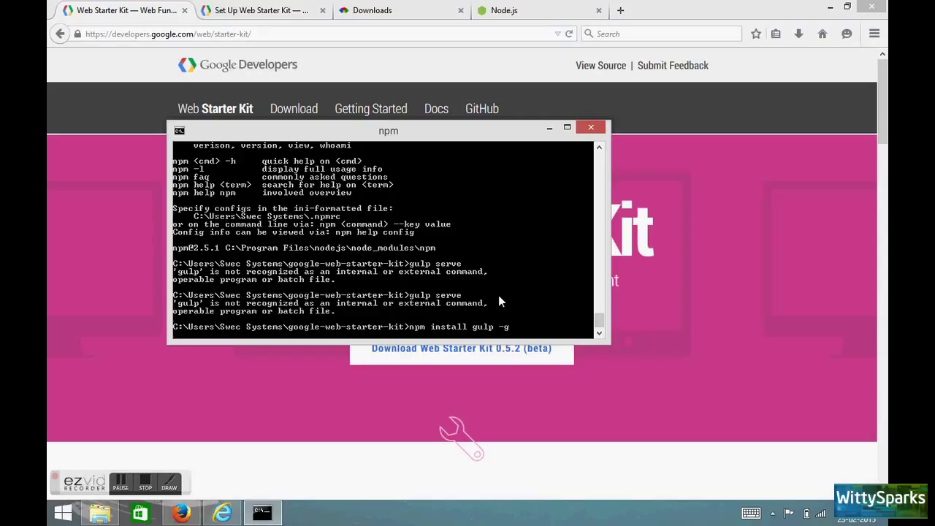
mouse_move(374, 328)
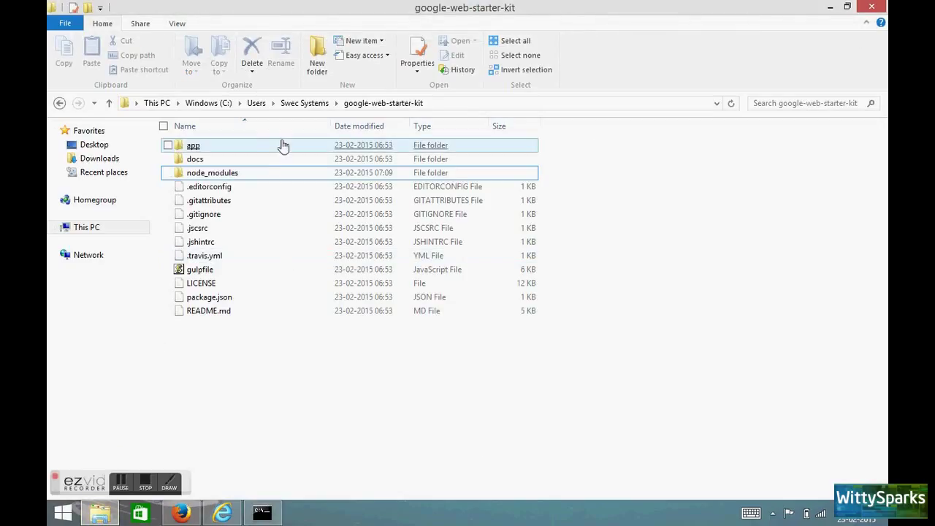
Open the app folder, showing fonts, images, scripts, styles and index.html
double_click(193, 144)
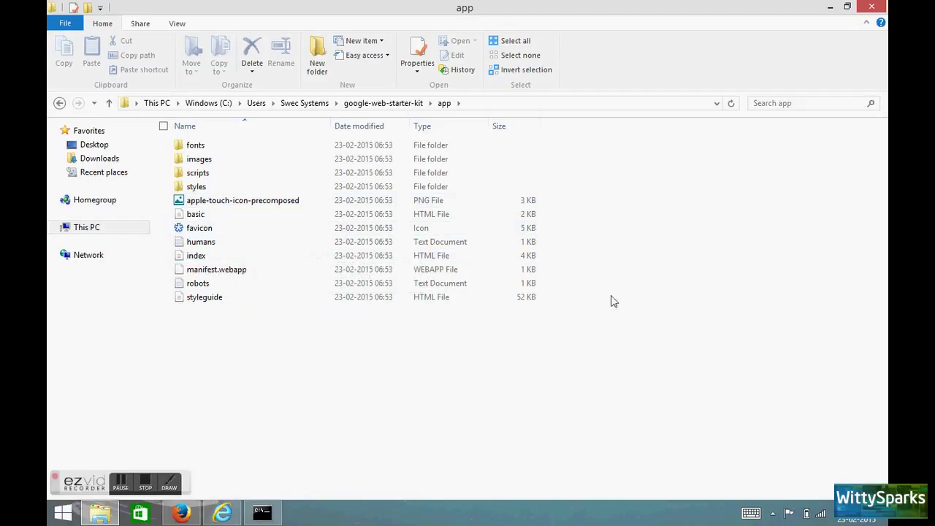
mouse_move(733, 213)
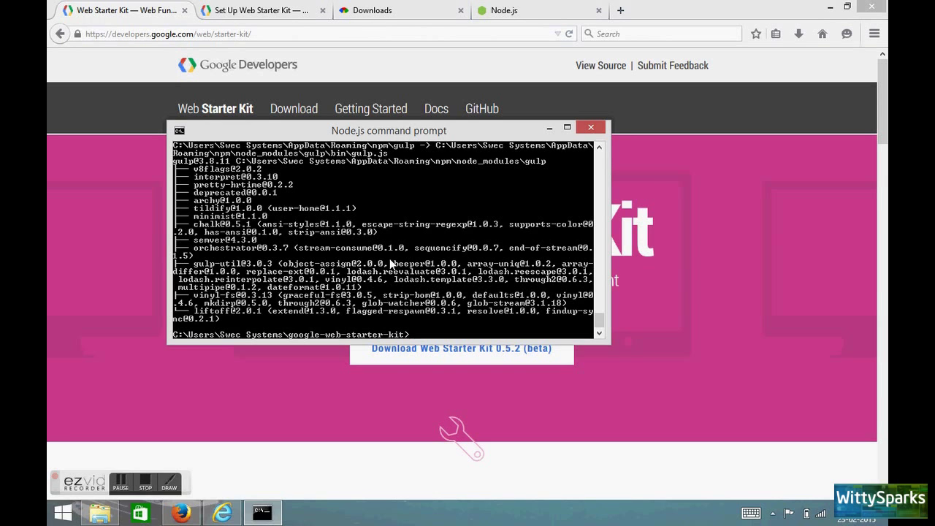
Run gulp serve to serve the starter kit at localhost:3000
type("gulp serve")
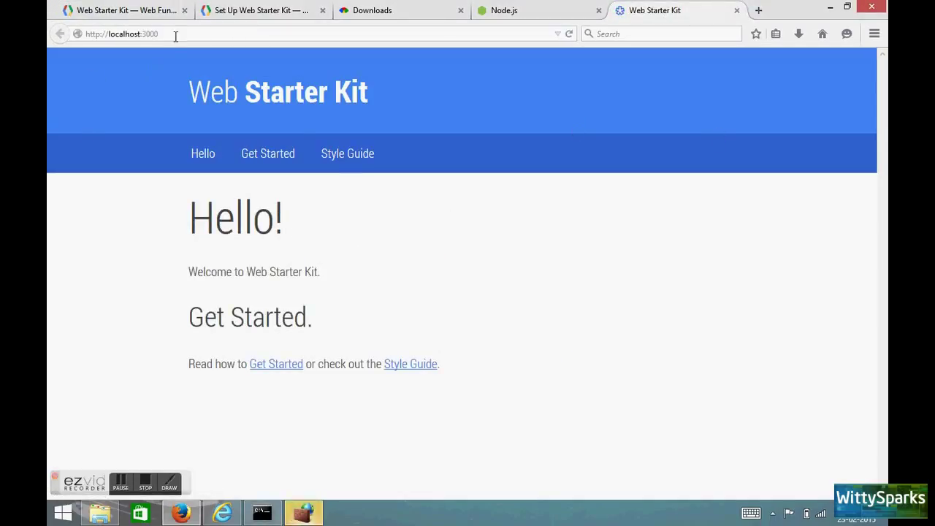
Open localhost:3000 in Internet Explorer as well and restore down Firefox
left_click(121, 33)
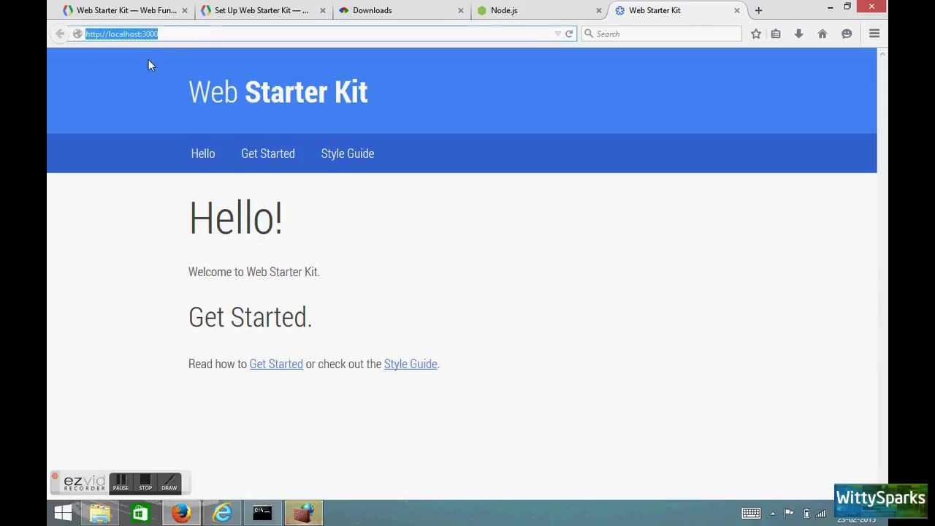
mouse_move(666, 276)
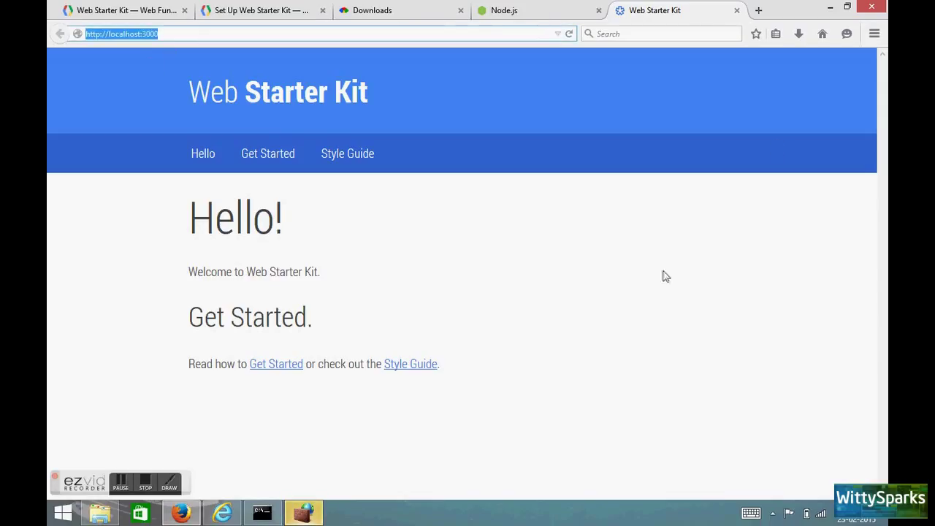
left_click(221, 511)
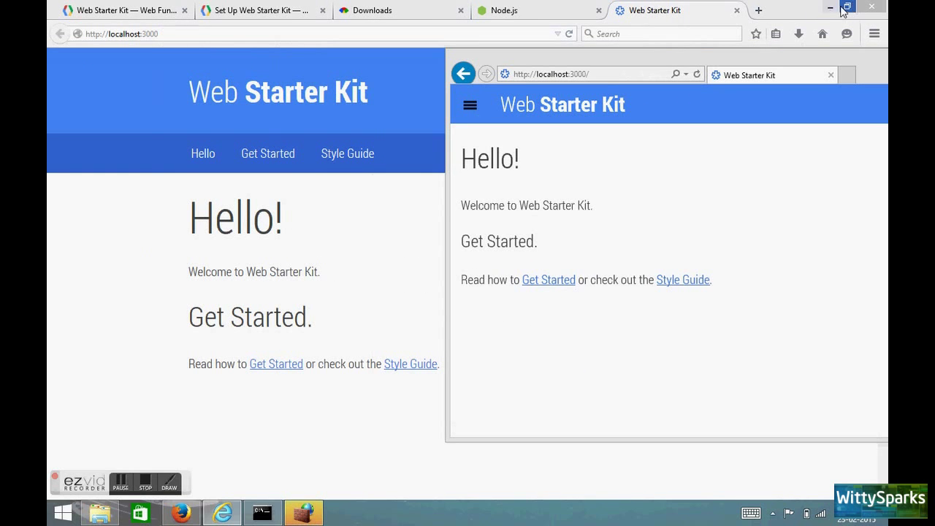
left_click(844, 7)
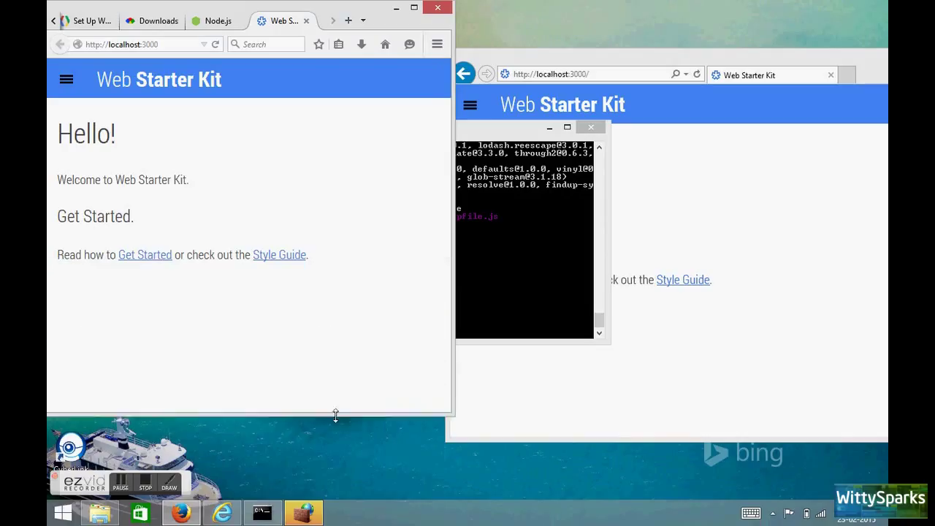
Place Firefox beside IE and navigate through Hello to the Visual Style Guide
left_click(591, 127)
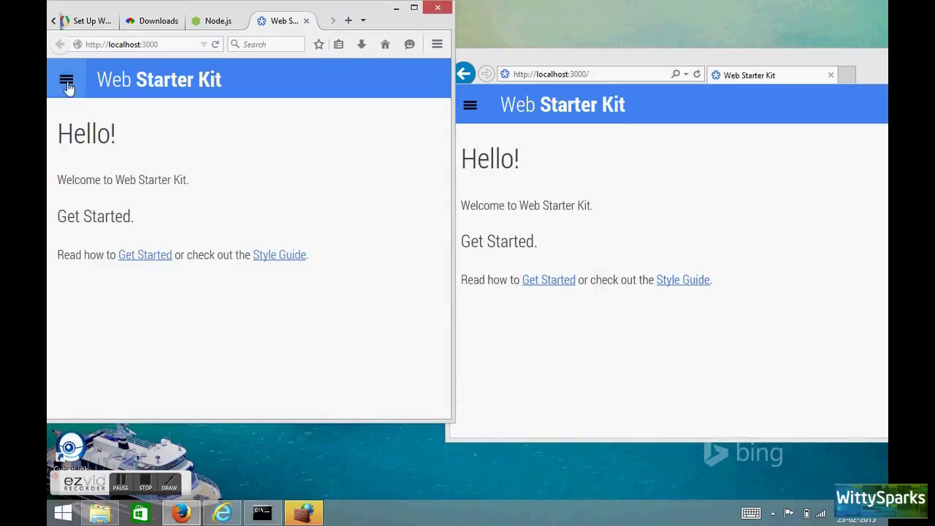
left_click(66, 79)
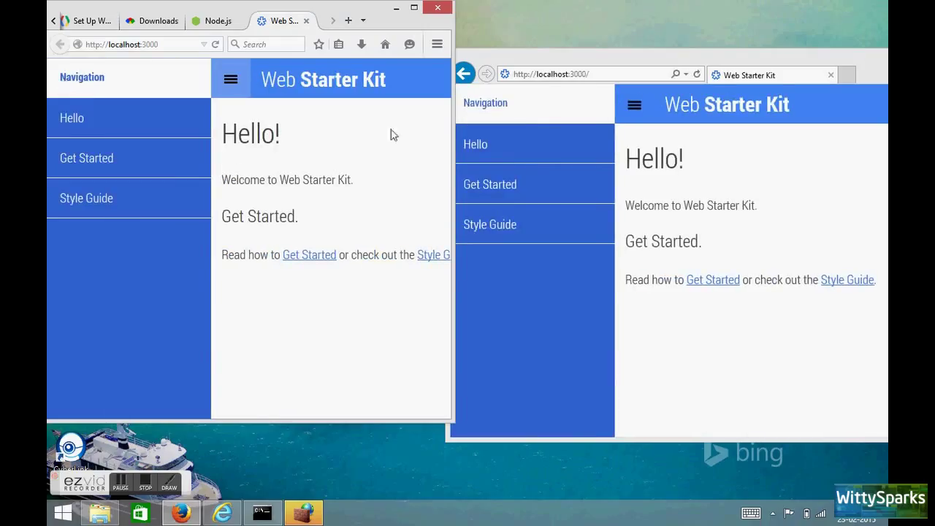
mouse_move(665, 192)
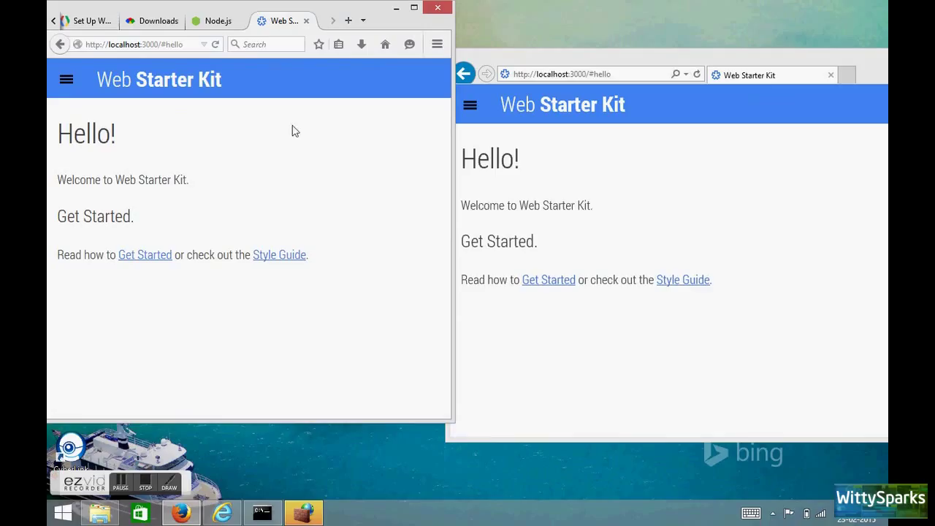
left_click(65, 79)
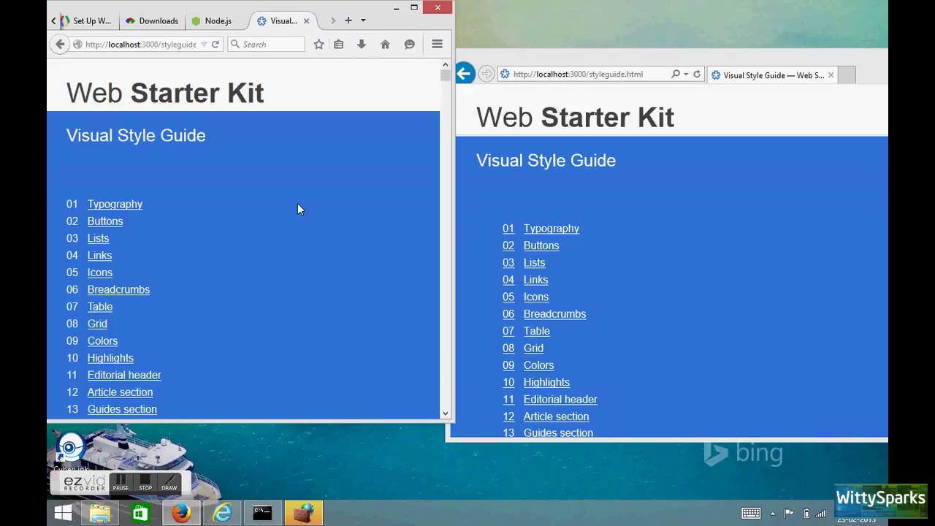
mouse_move(567, 83)
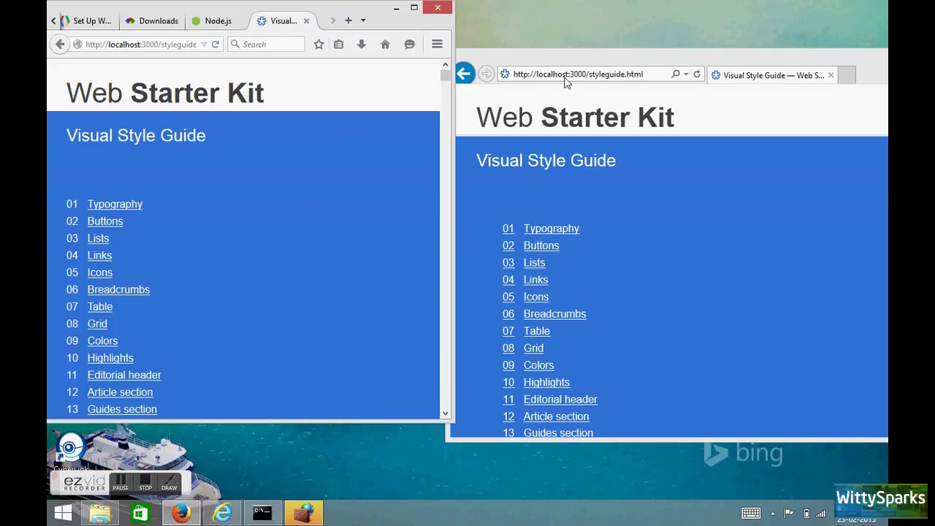
left_click(577, 74)
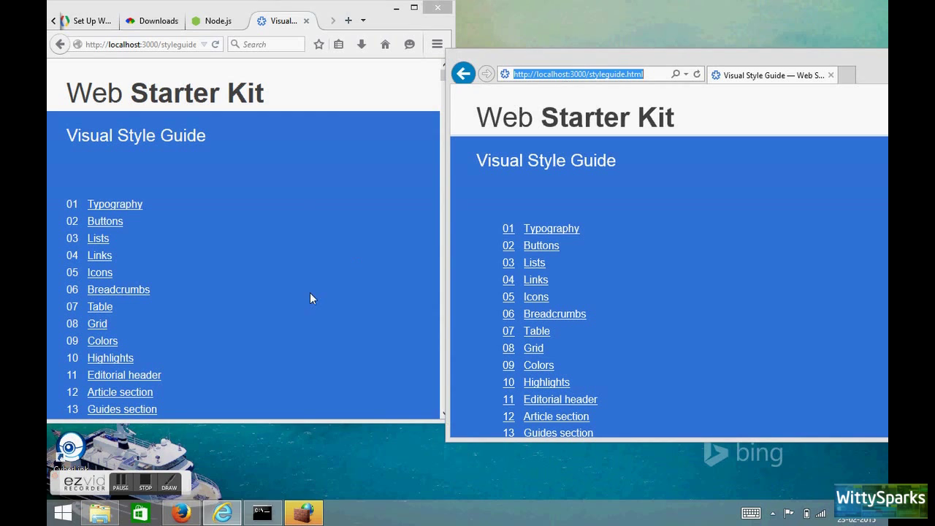